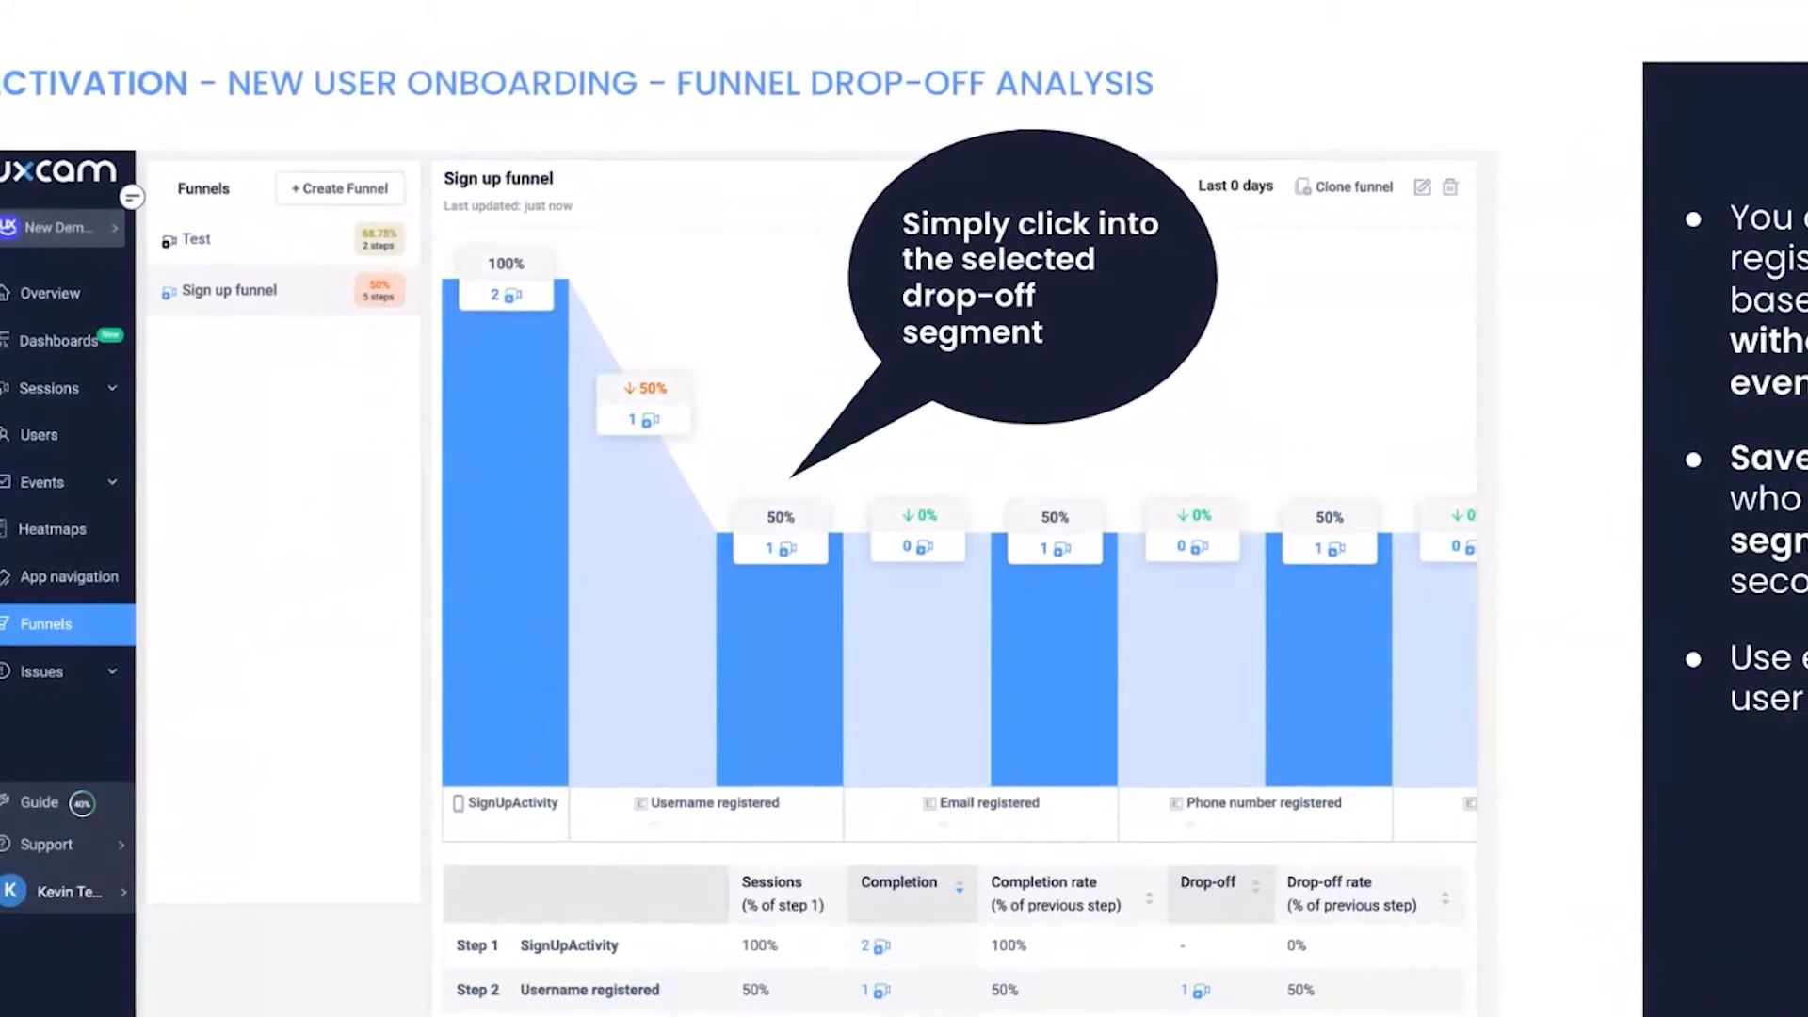
Browse the gesture-type dropdown under the Home Activity Screen heatmap, trying different gesture filters
scroll(down, 3)
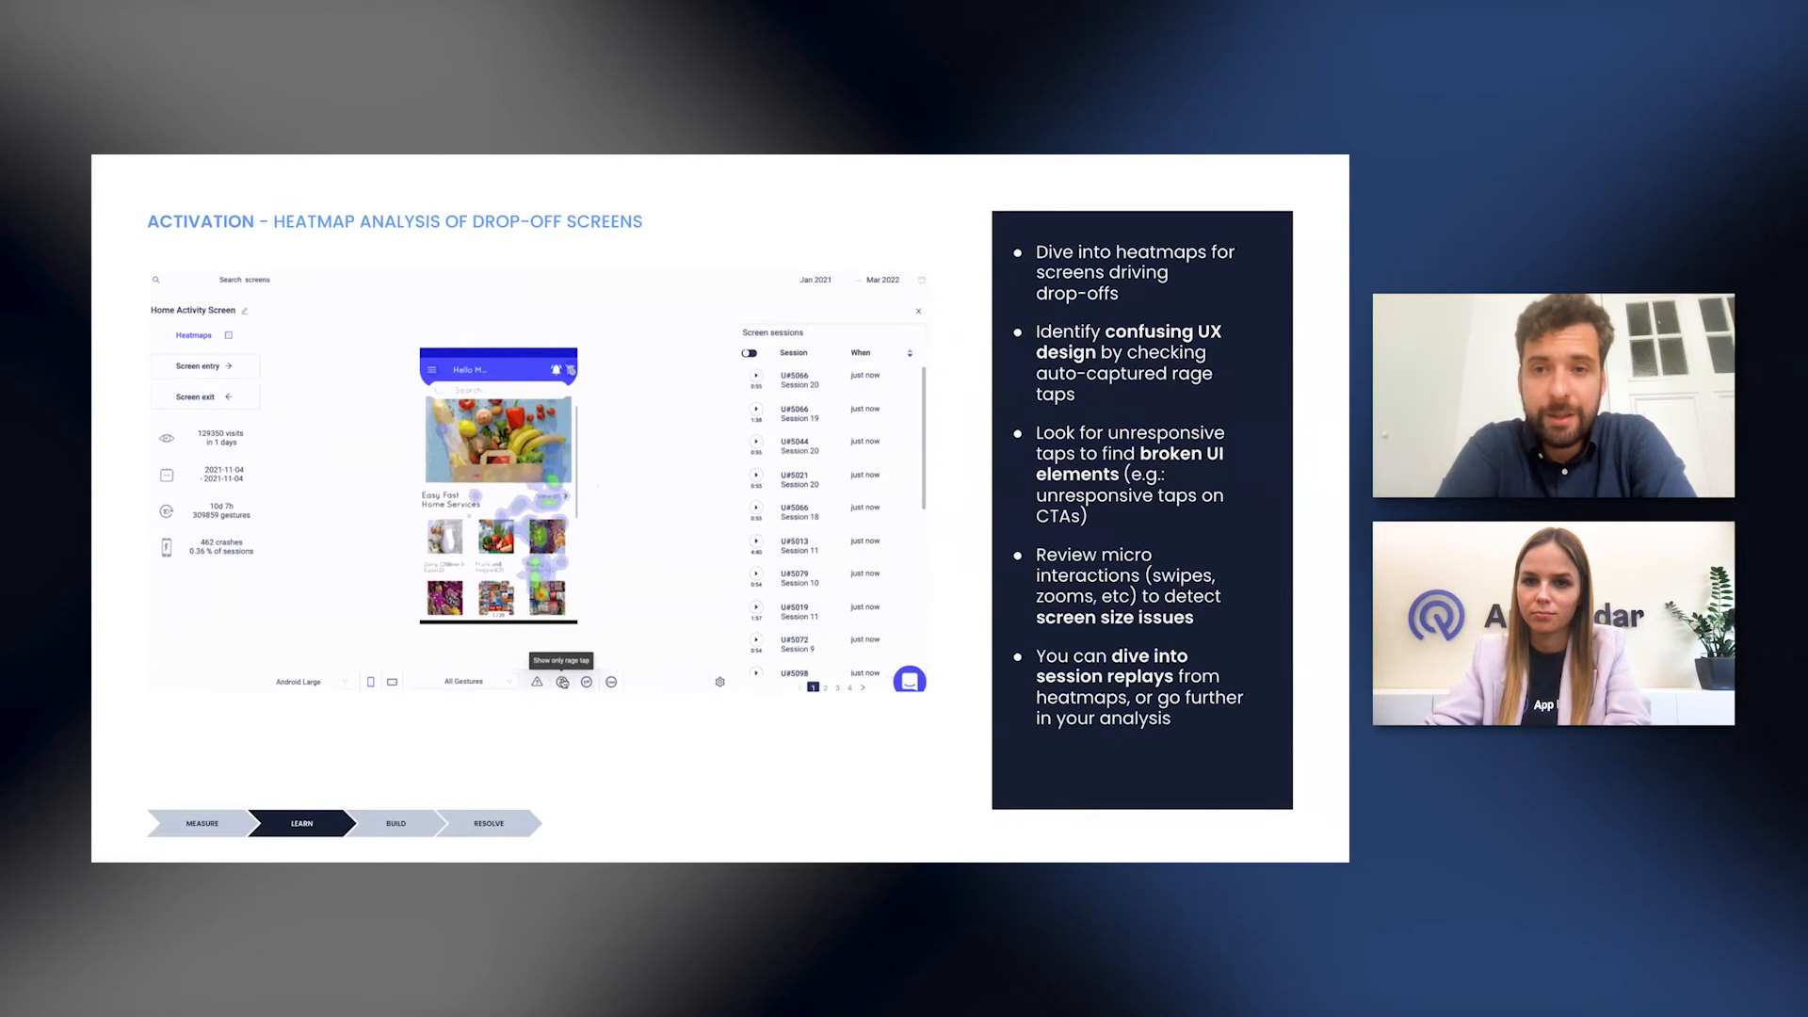
mouse_move(538, 681)
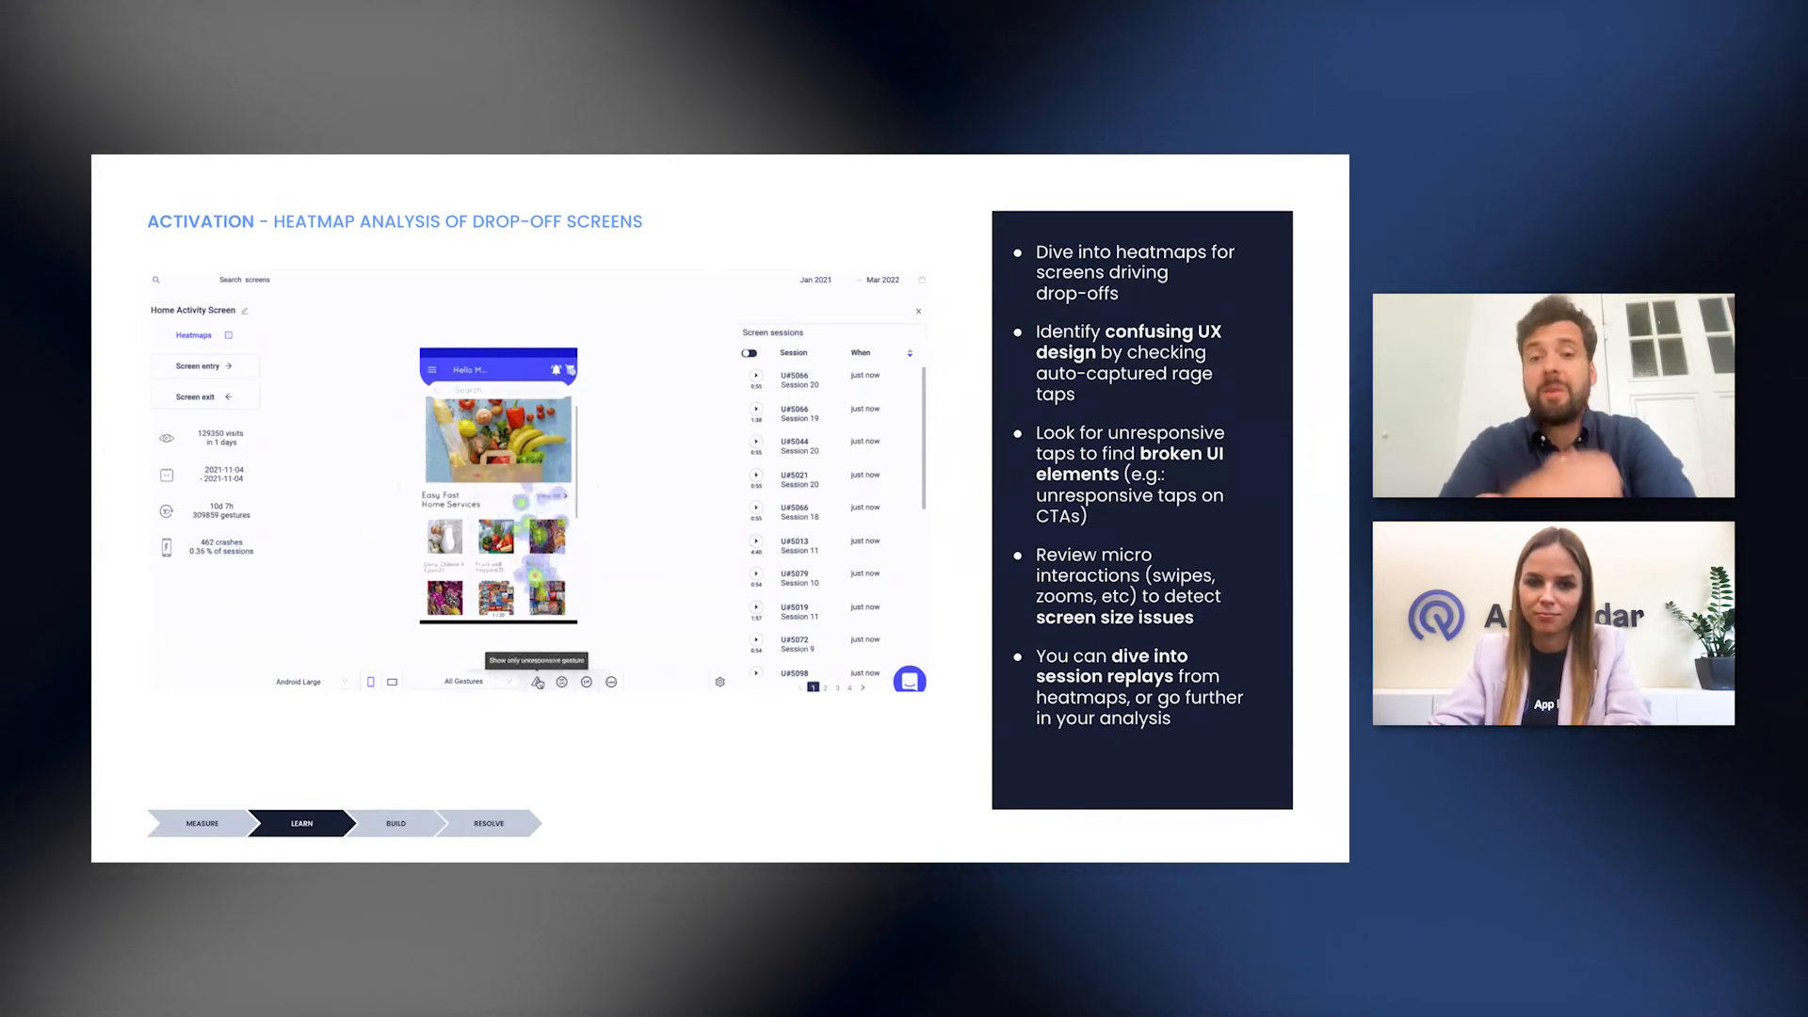
click(474, 680)
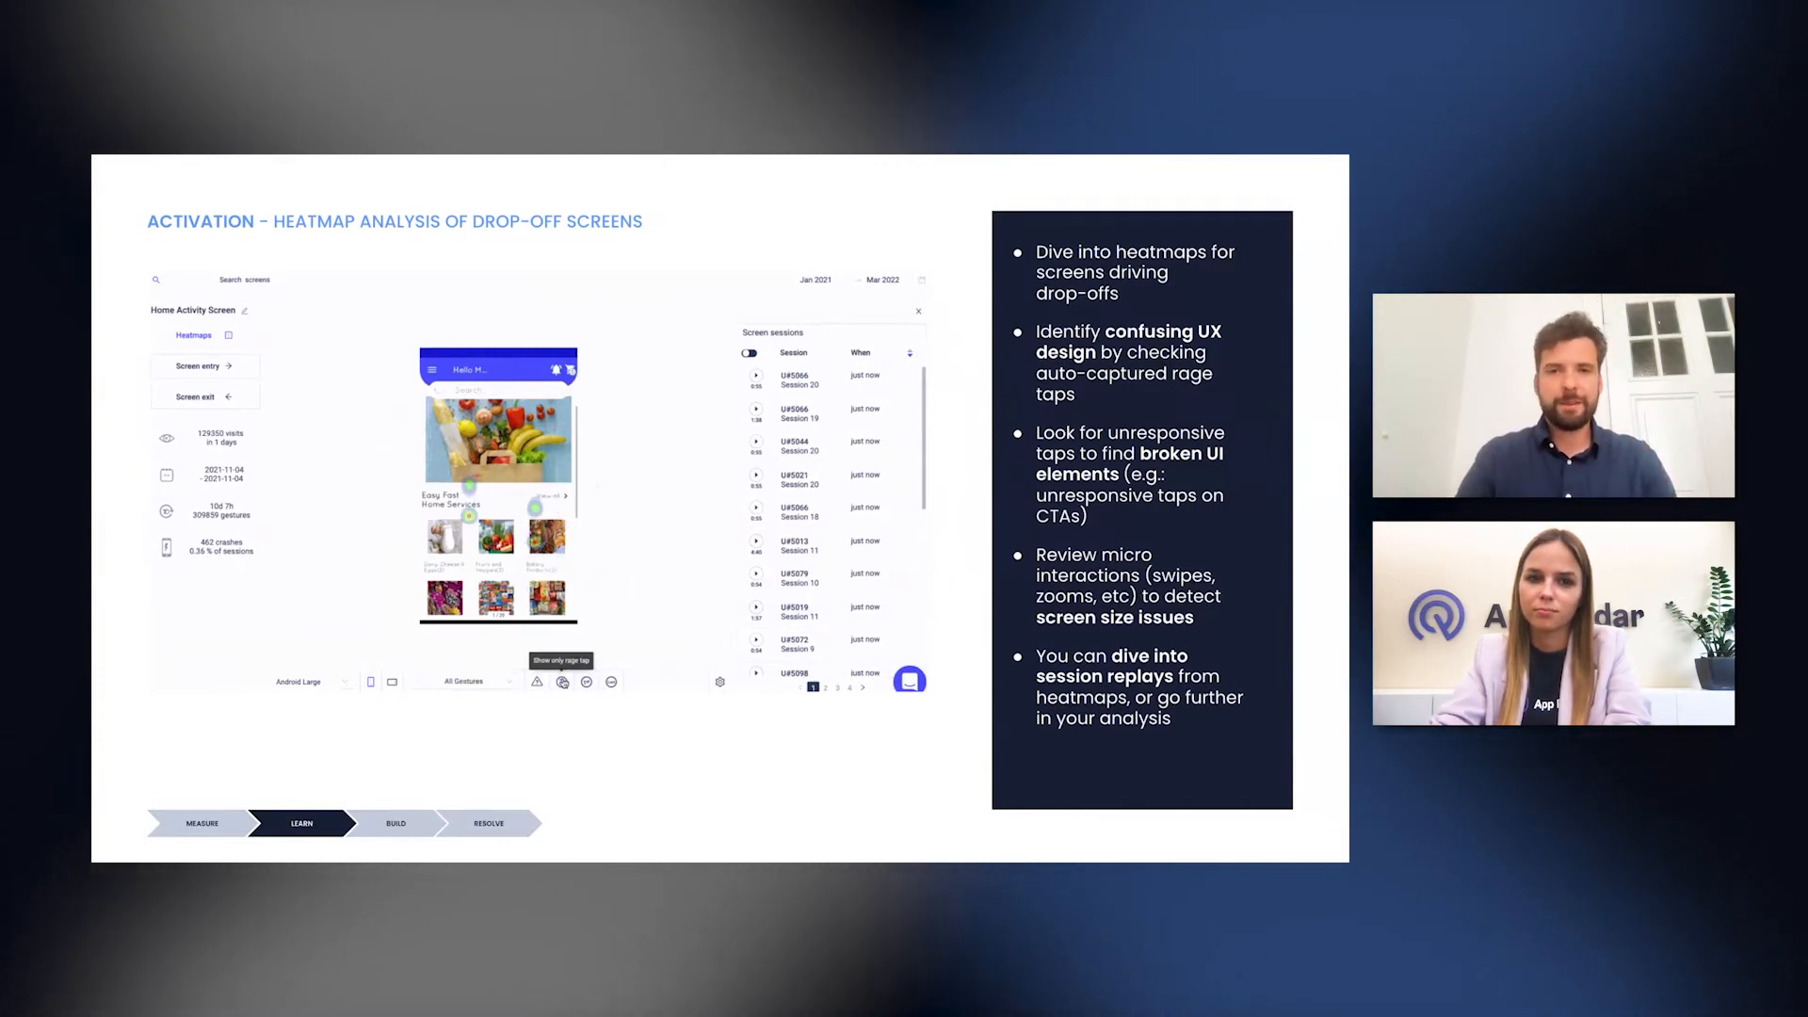
click(537, 681)
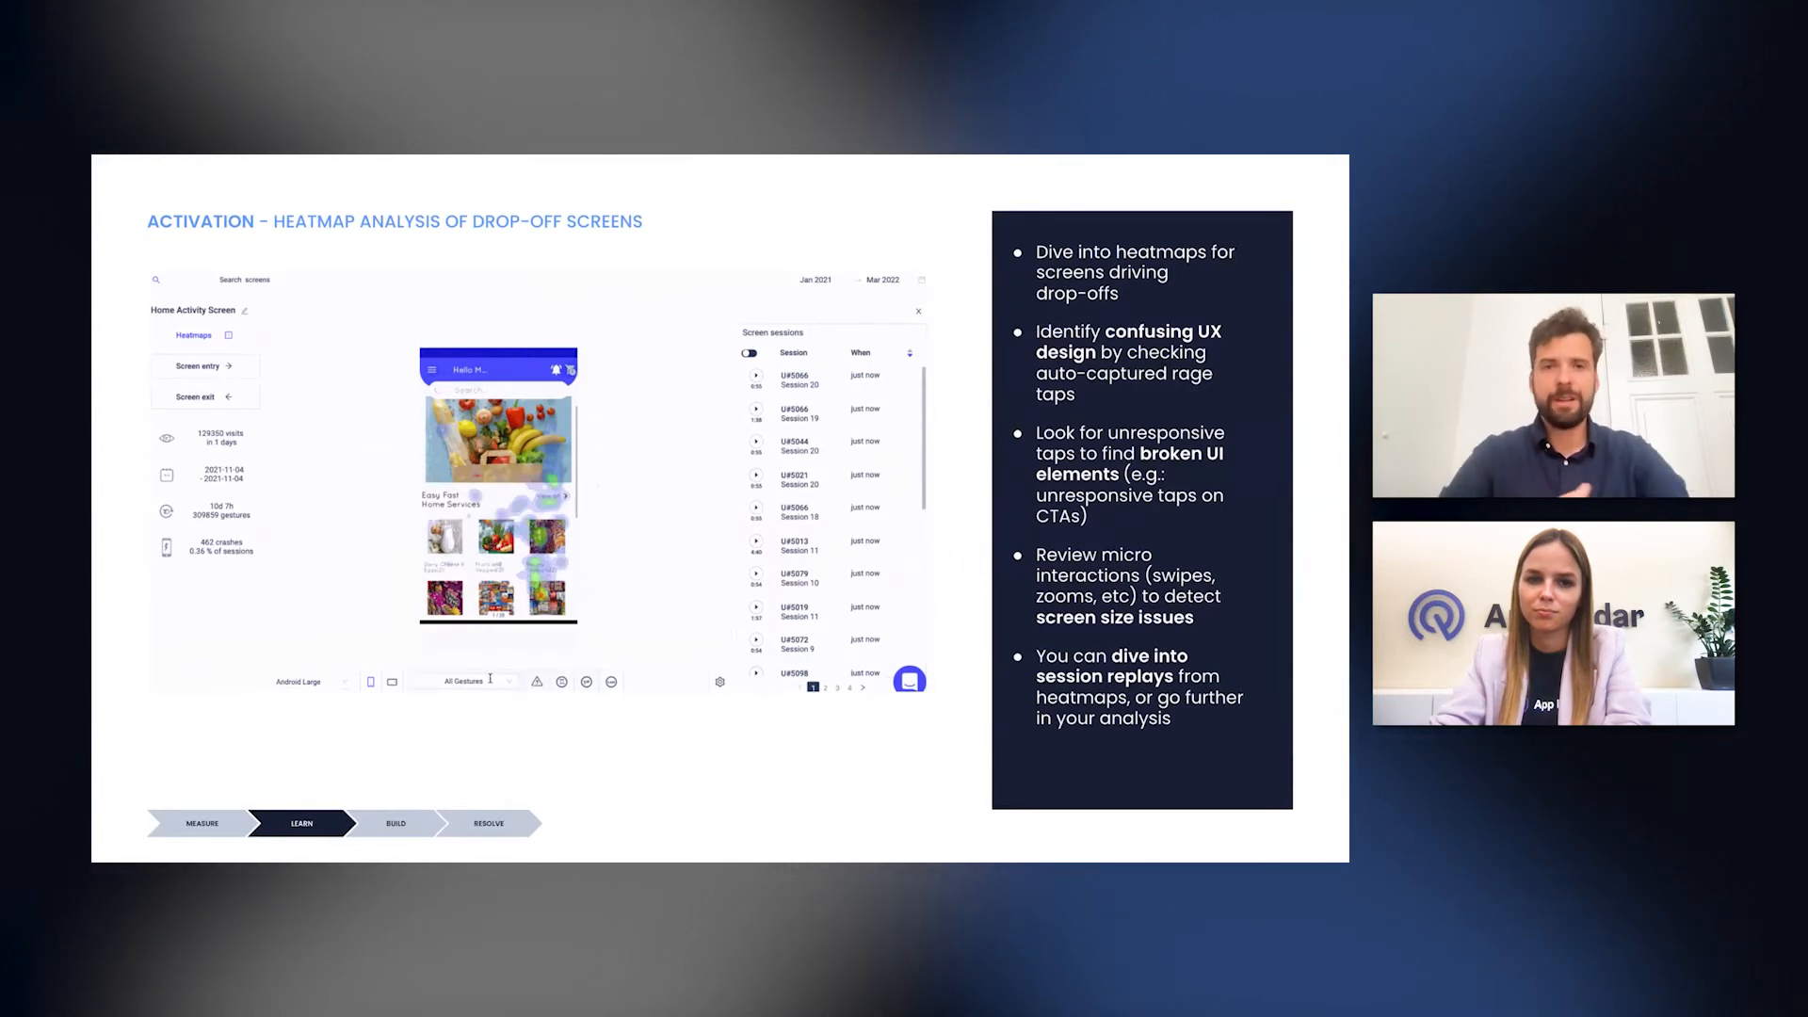
click(474, 678)
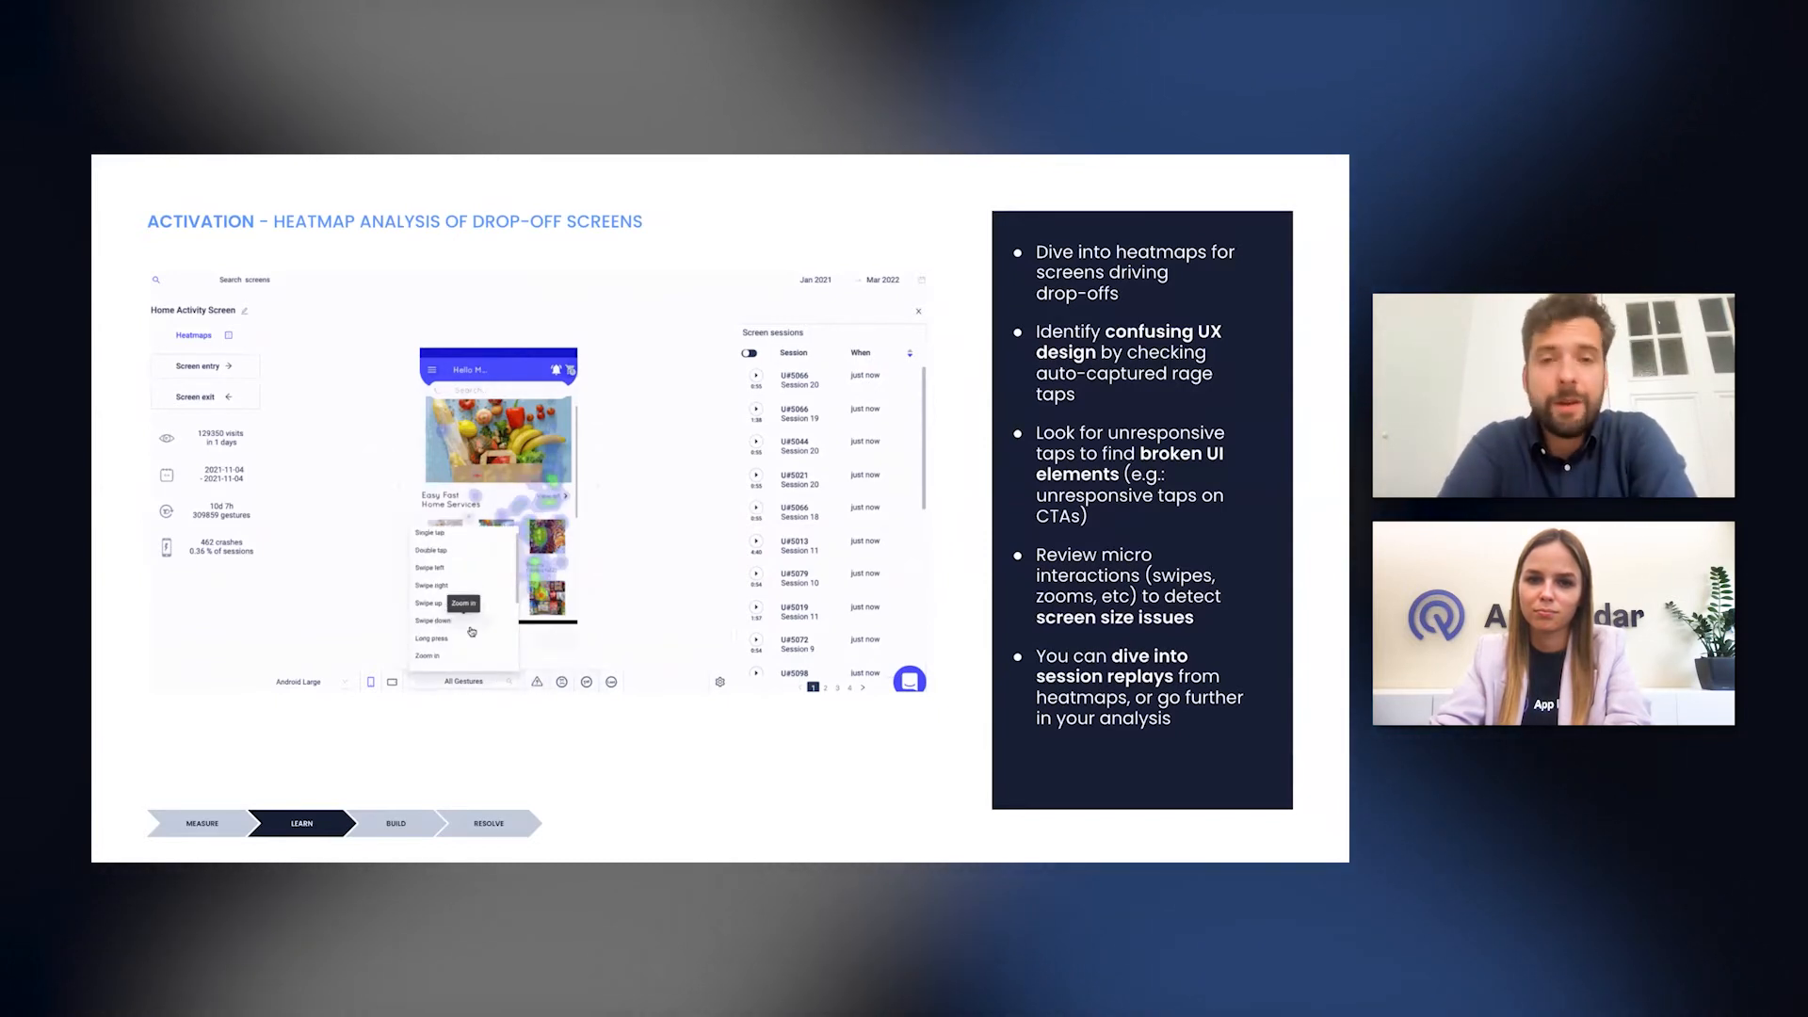
click(432, 569)
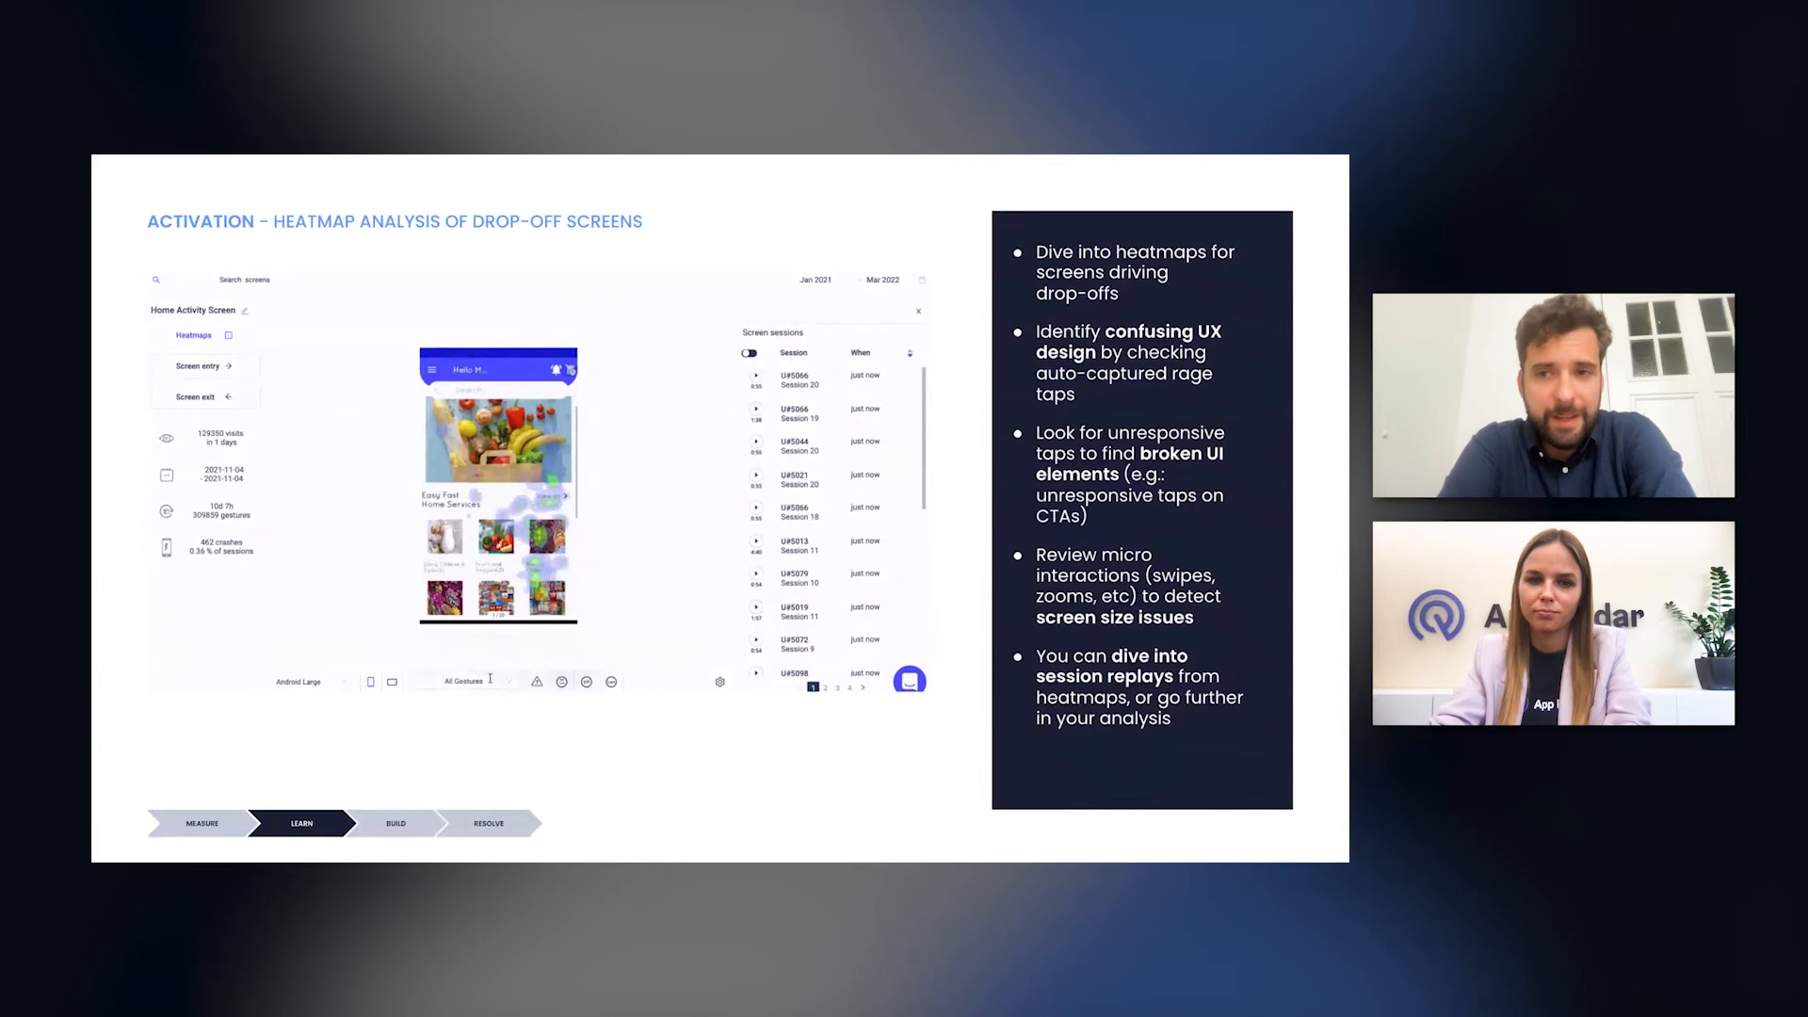
click(467, 680)
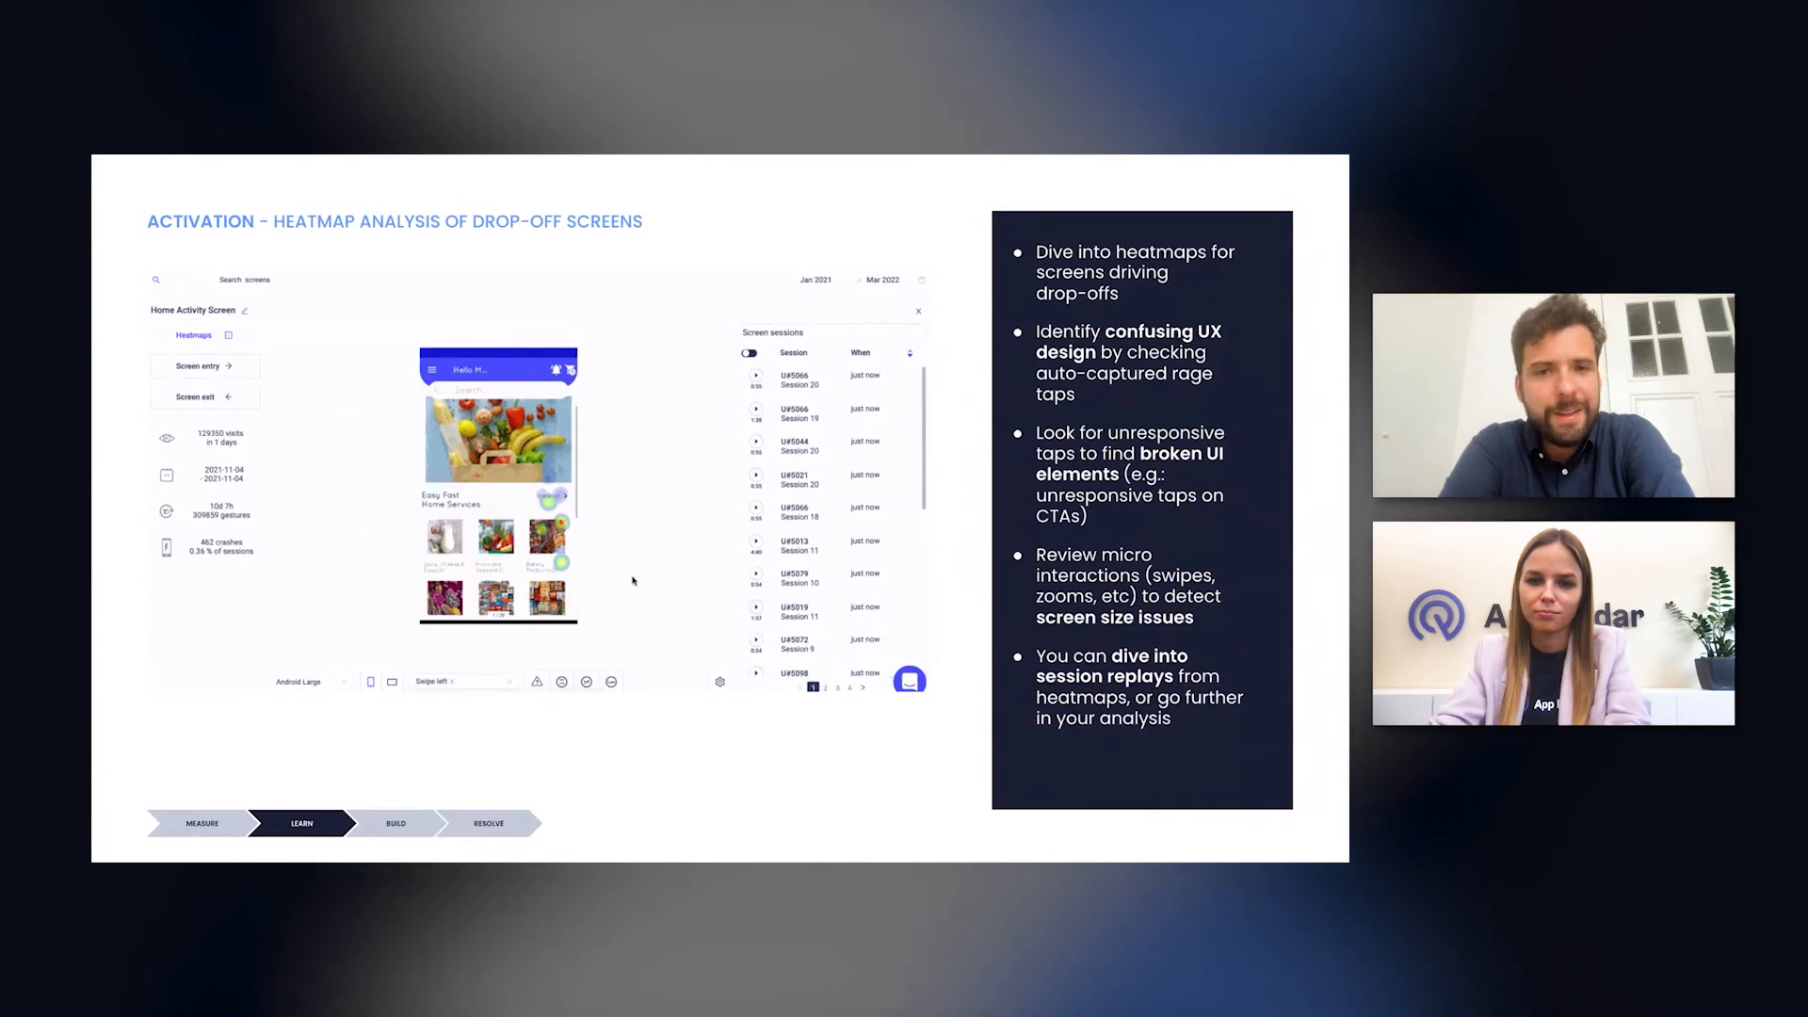
click(563, 682)
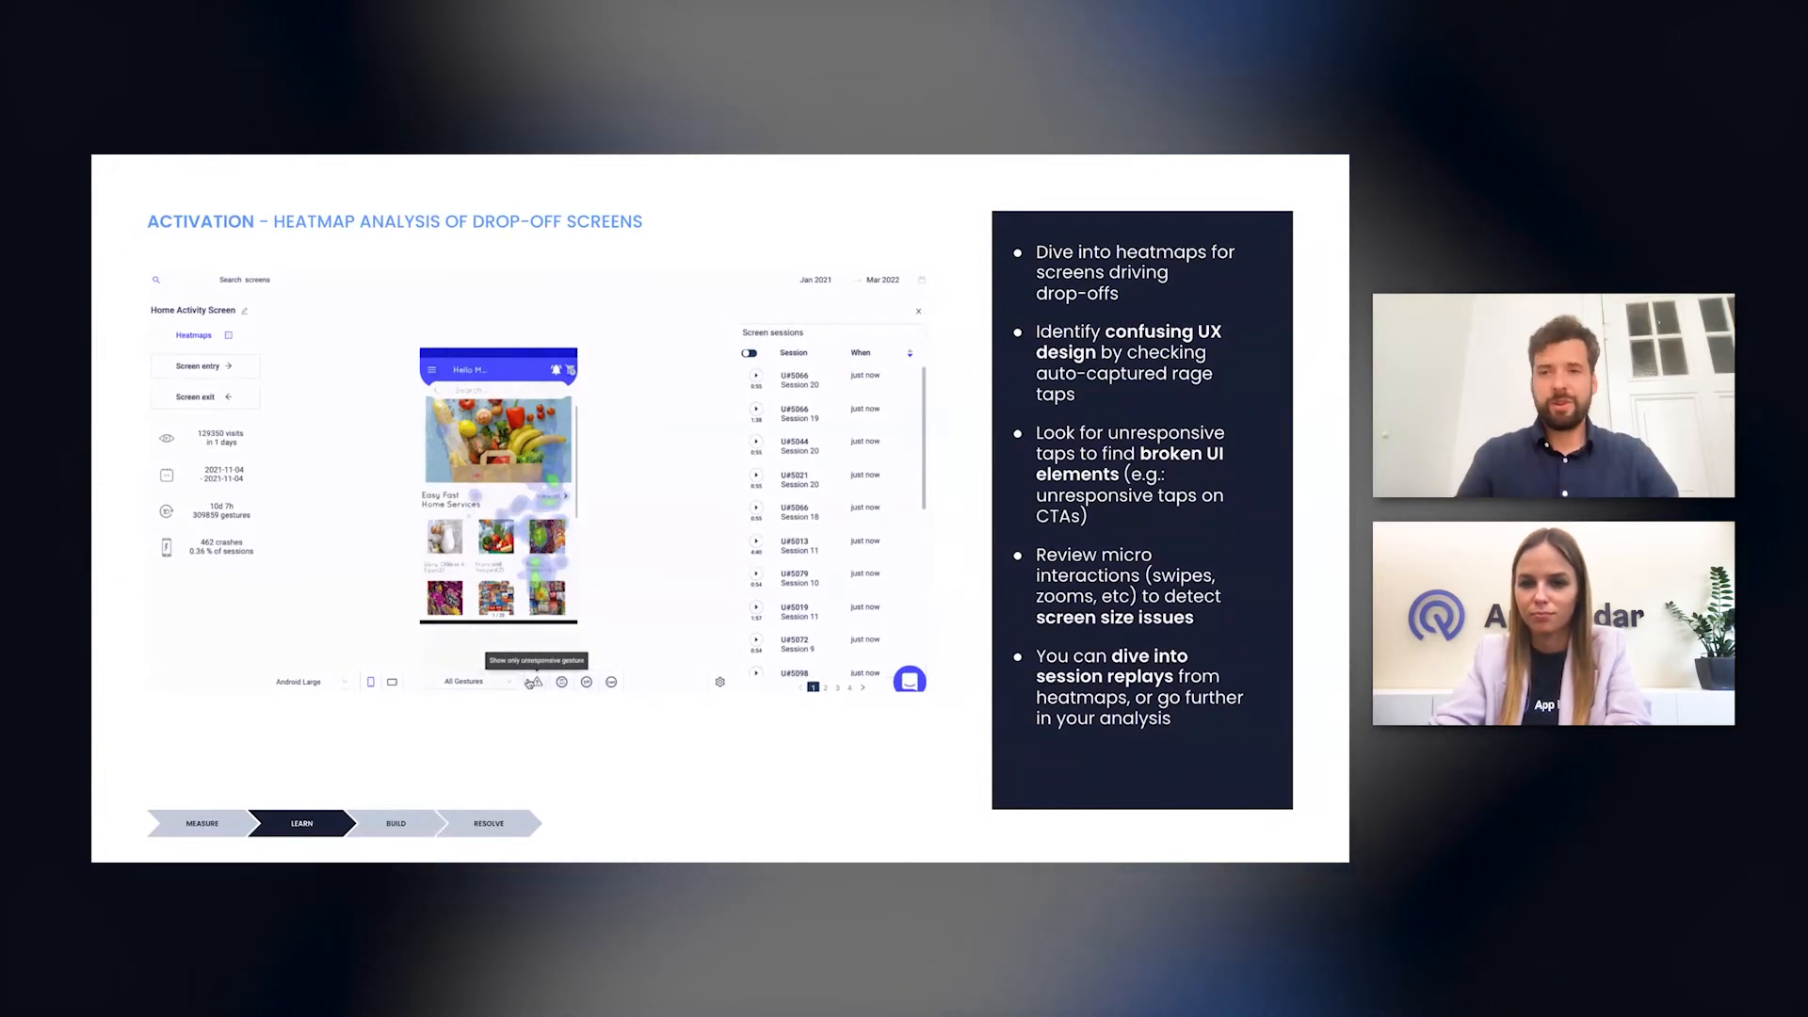
click(461, 680)
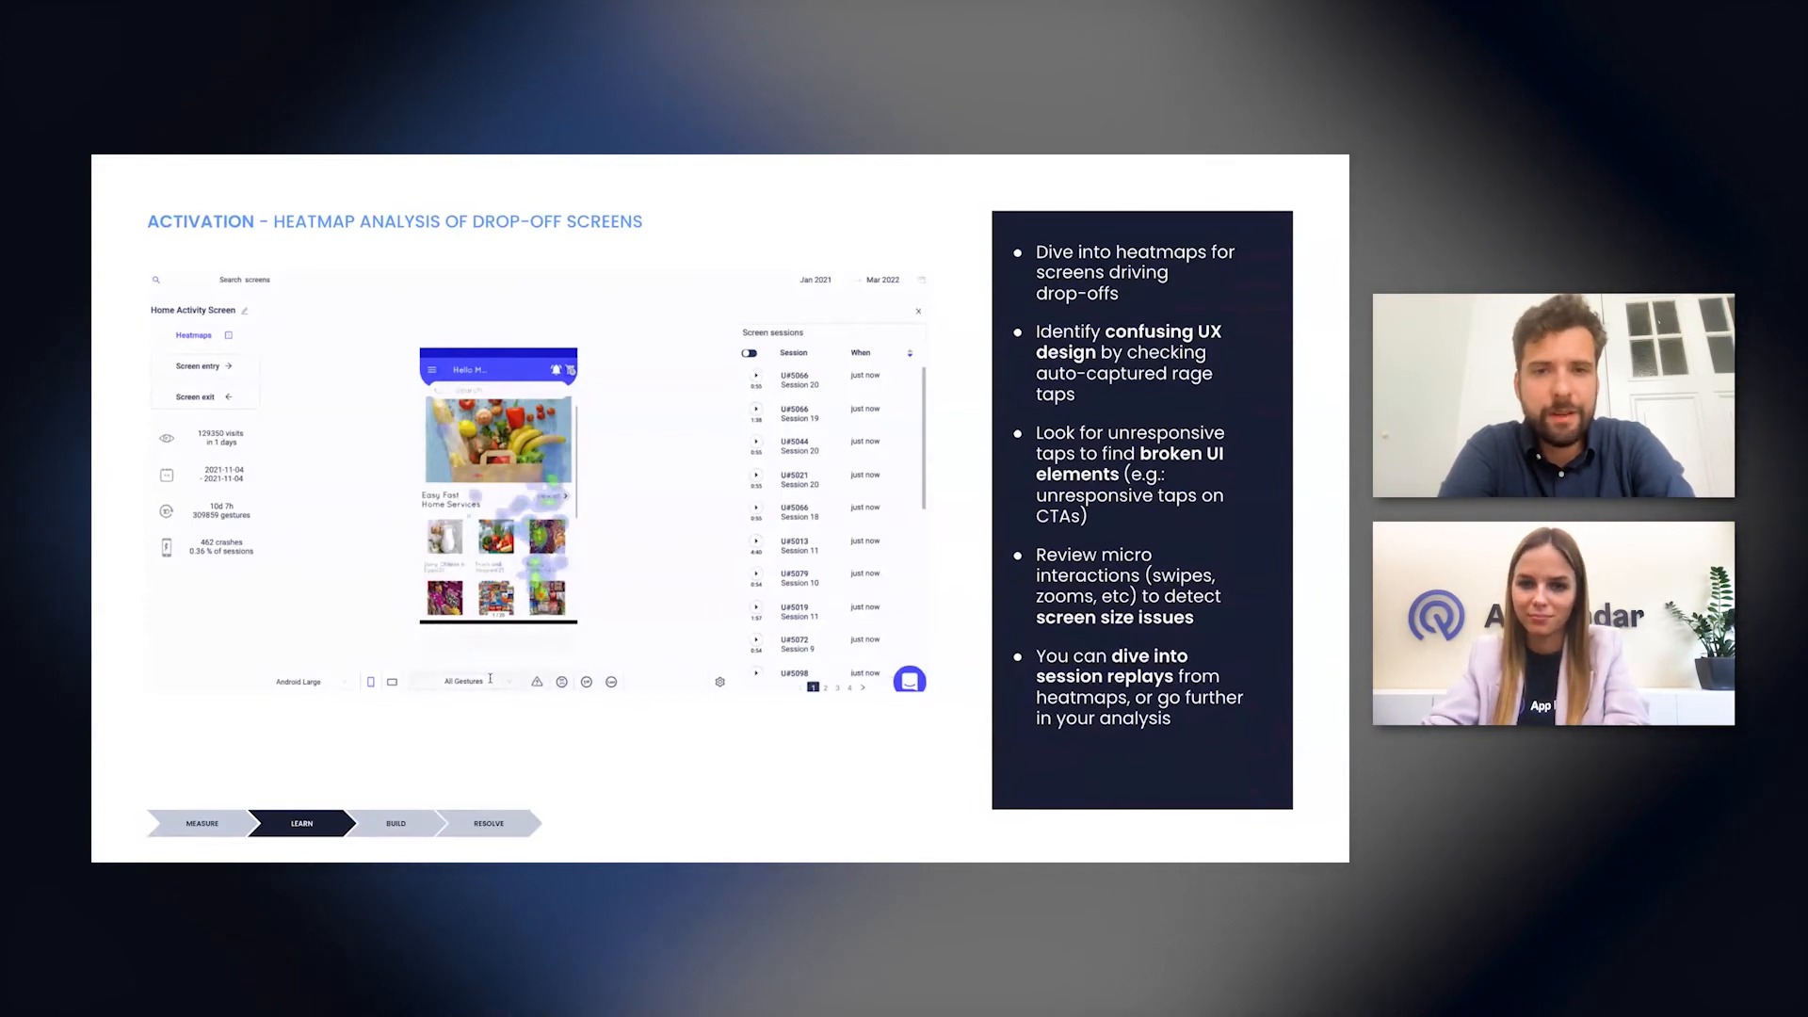
click(461, 680)
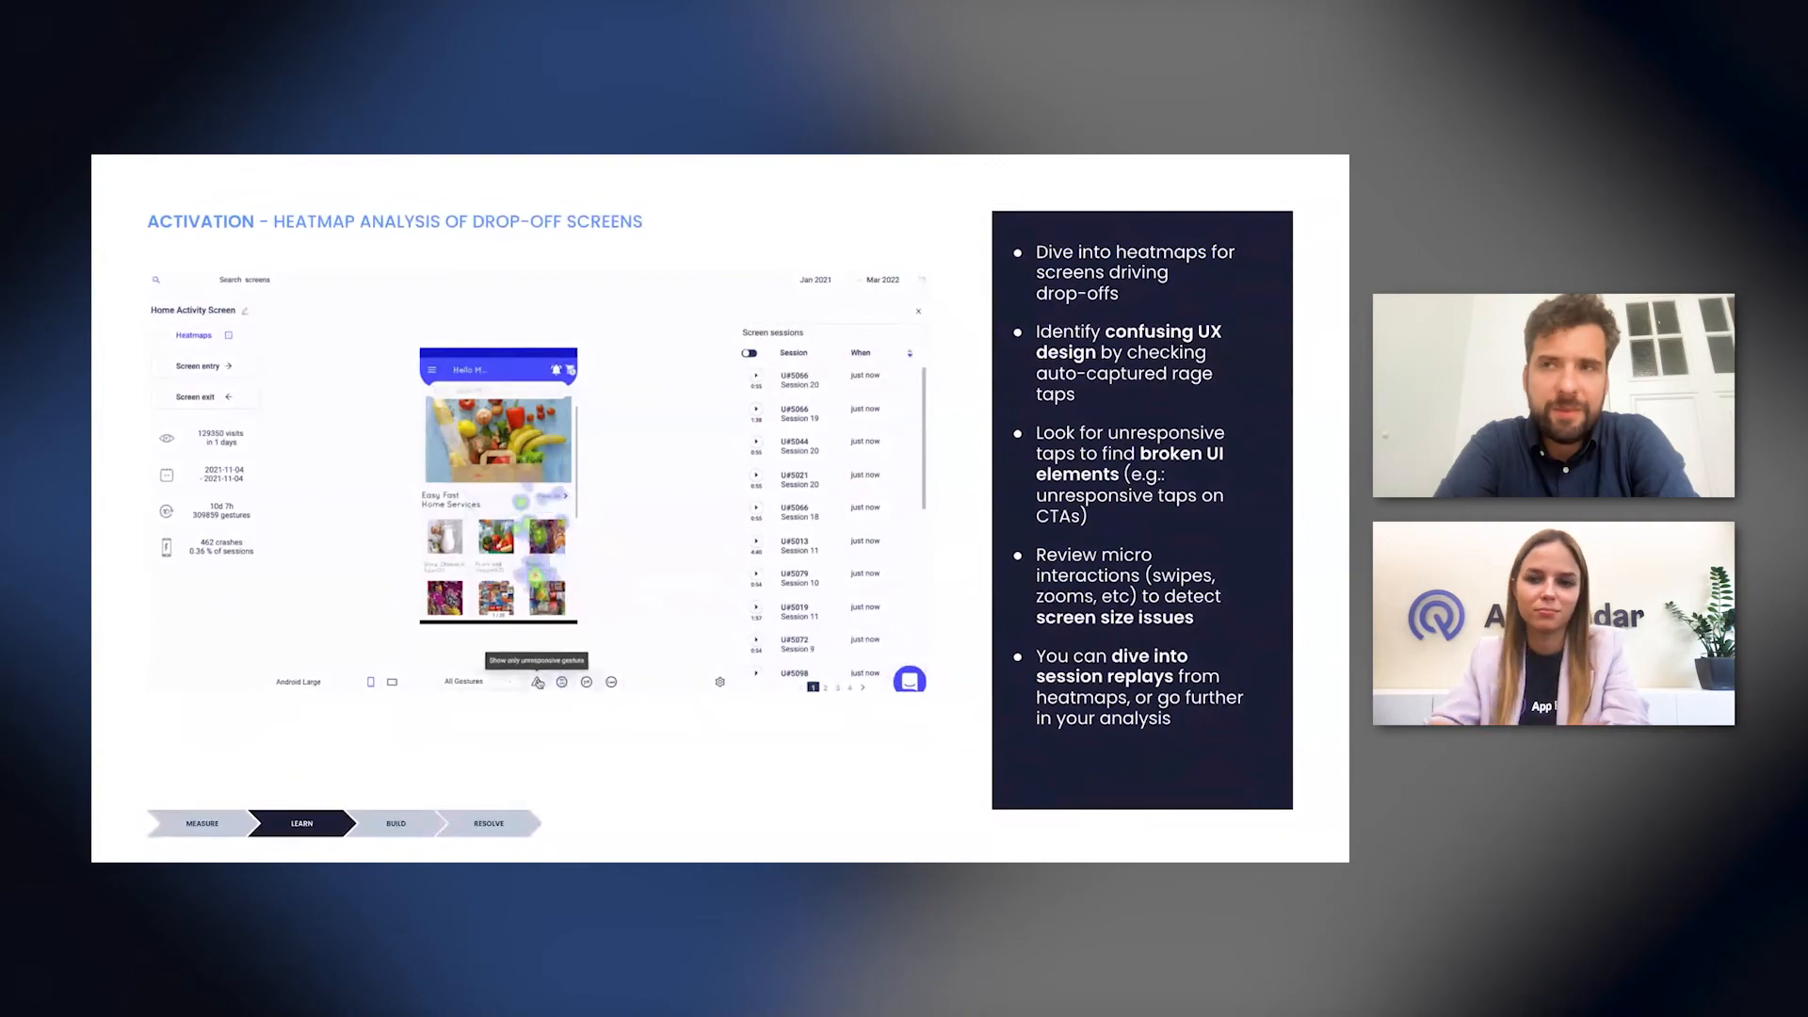
Settle the heatmap's gesture filter on Swipe left so only swipe-left gestures are shown
click(466, 679)
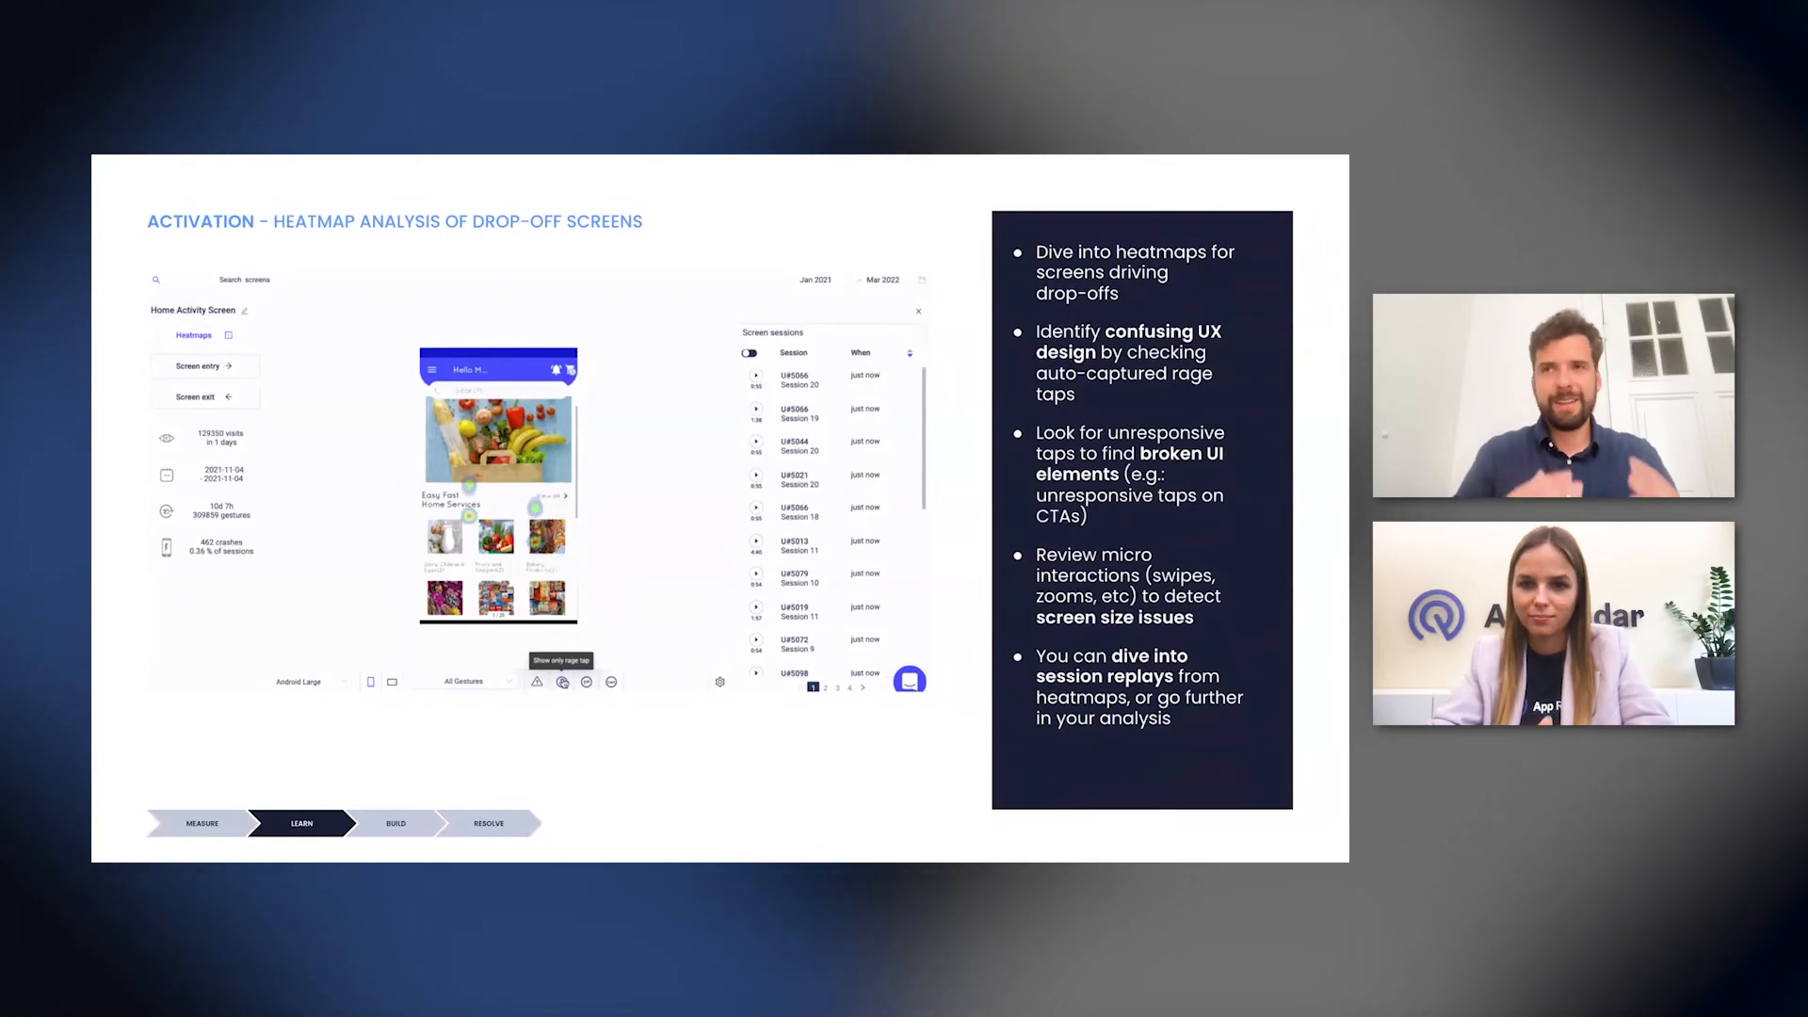
click(538, 682)
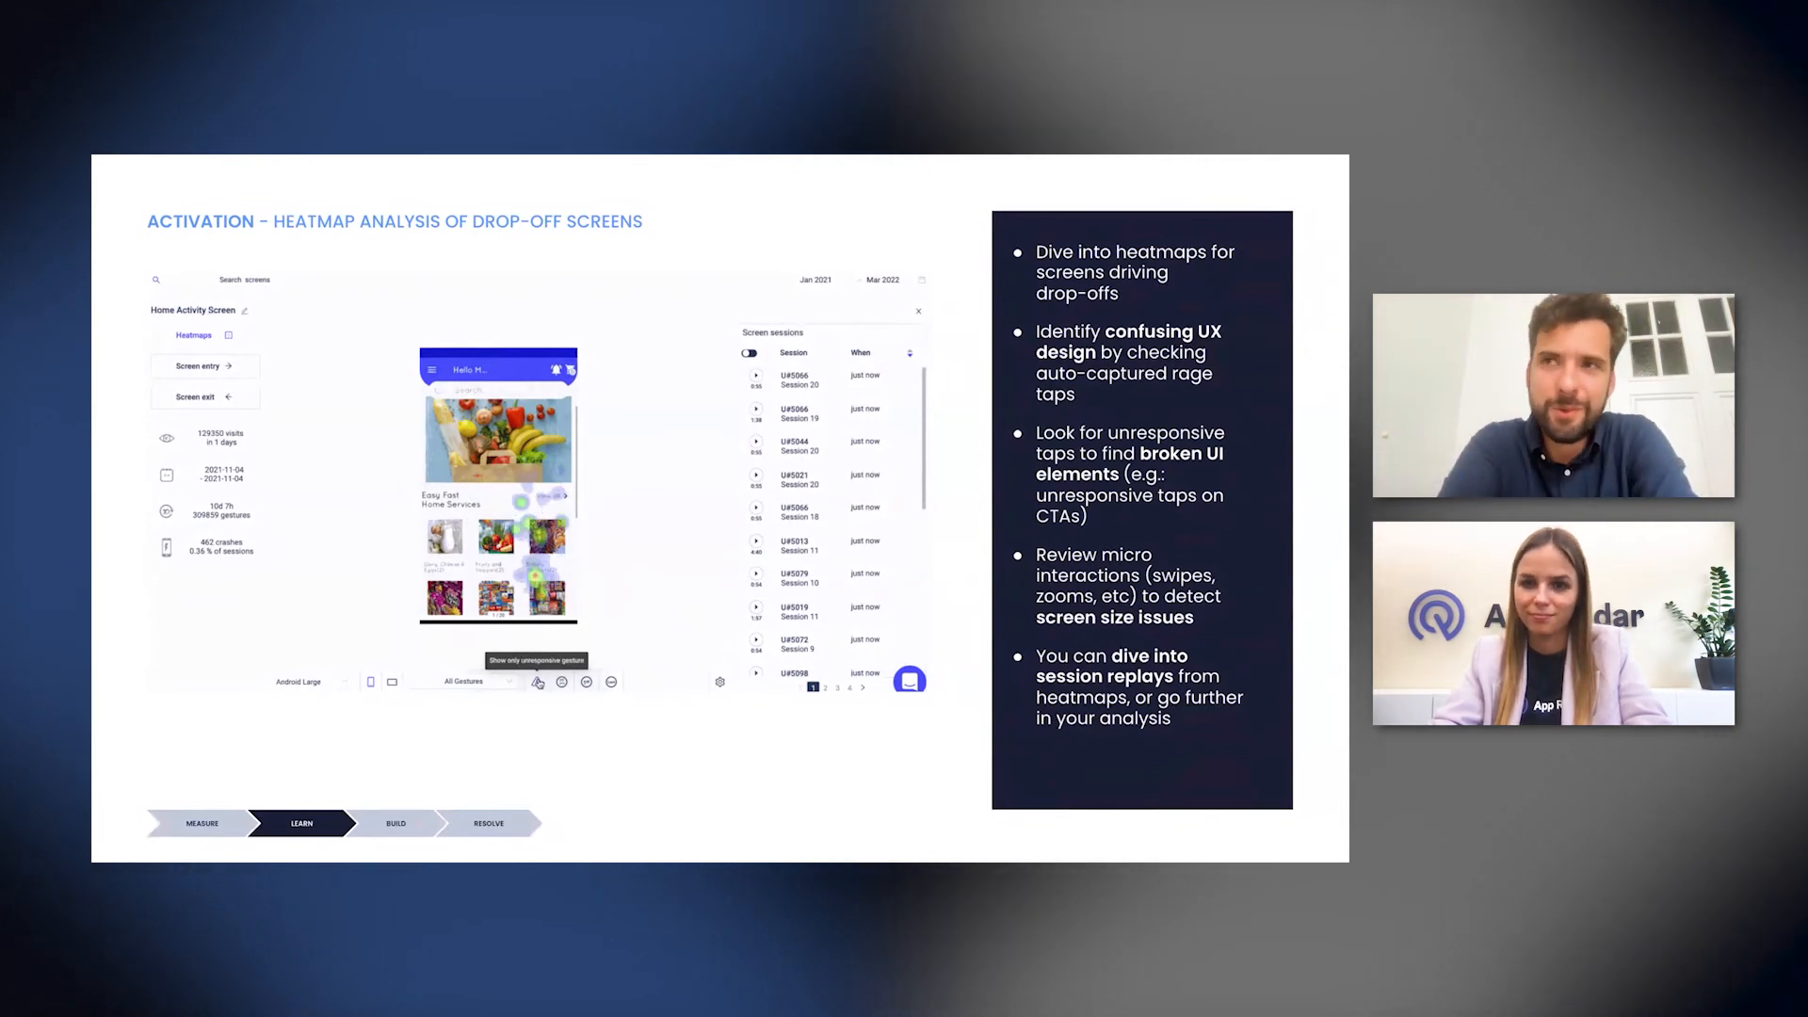
click(468, 679)
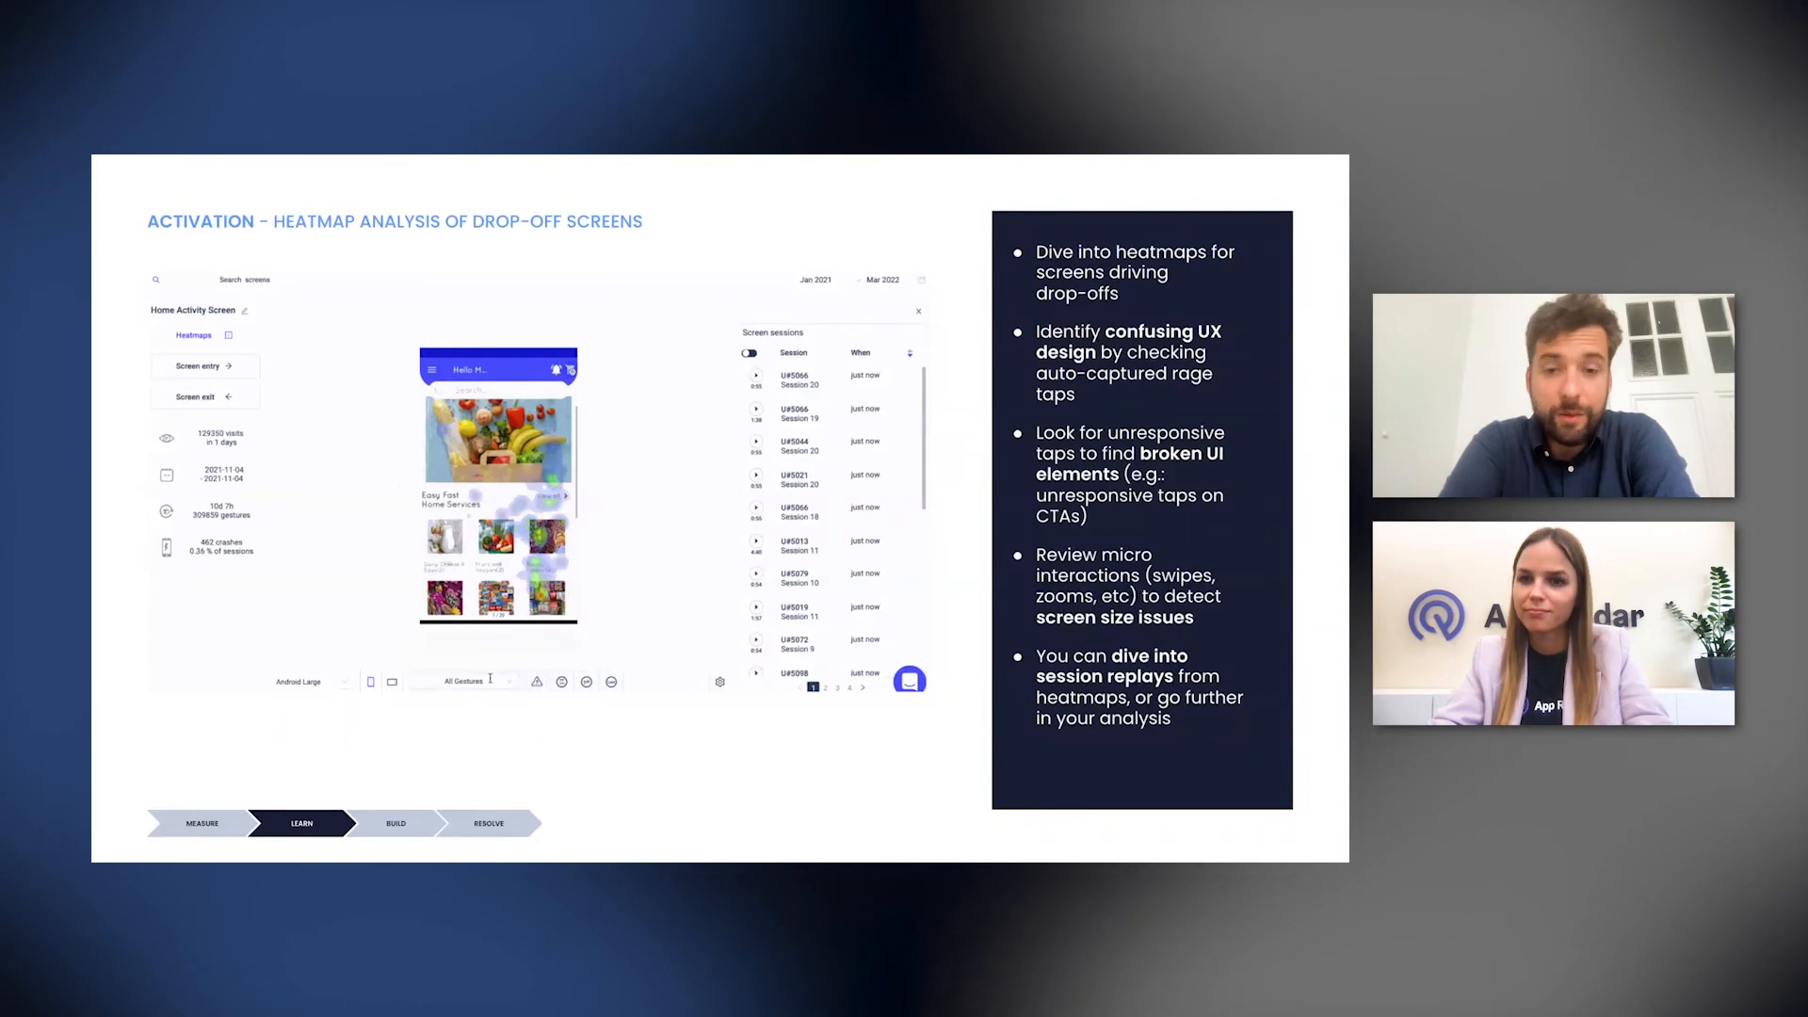
click(463, 679)
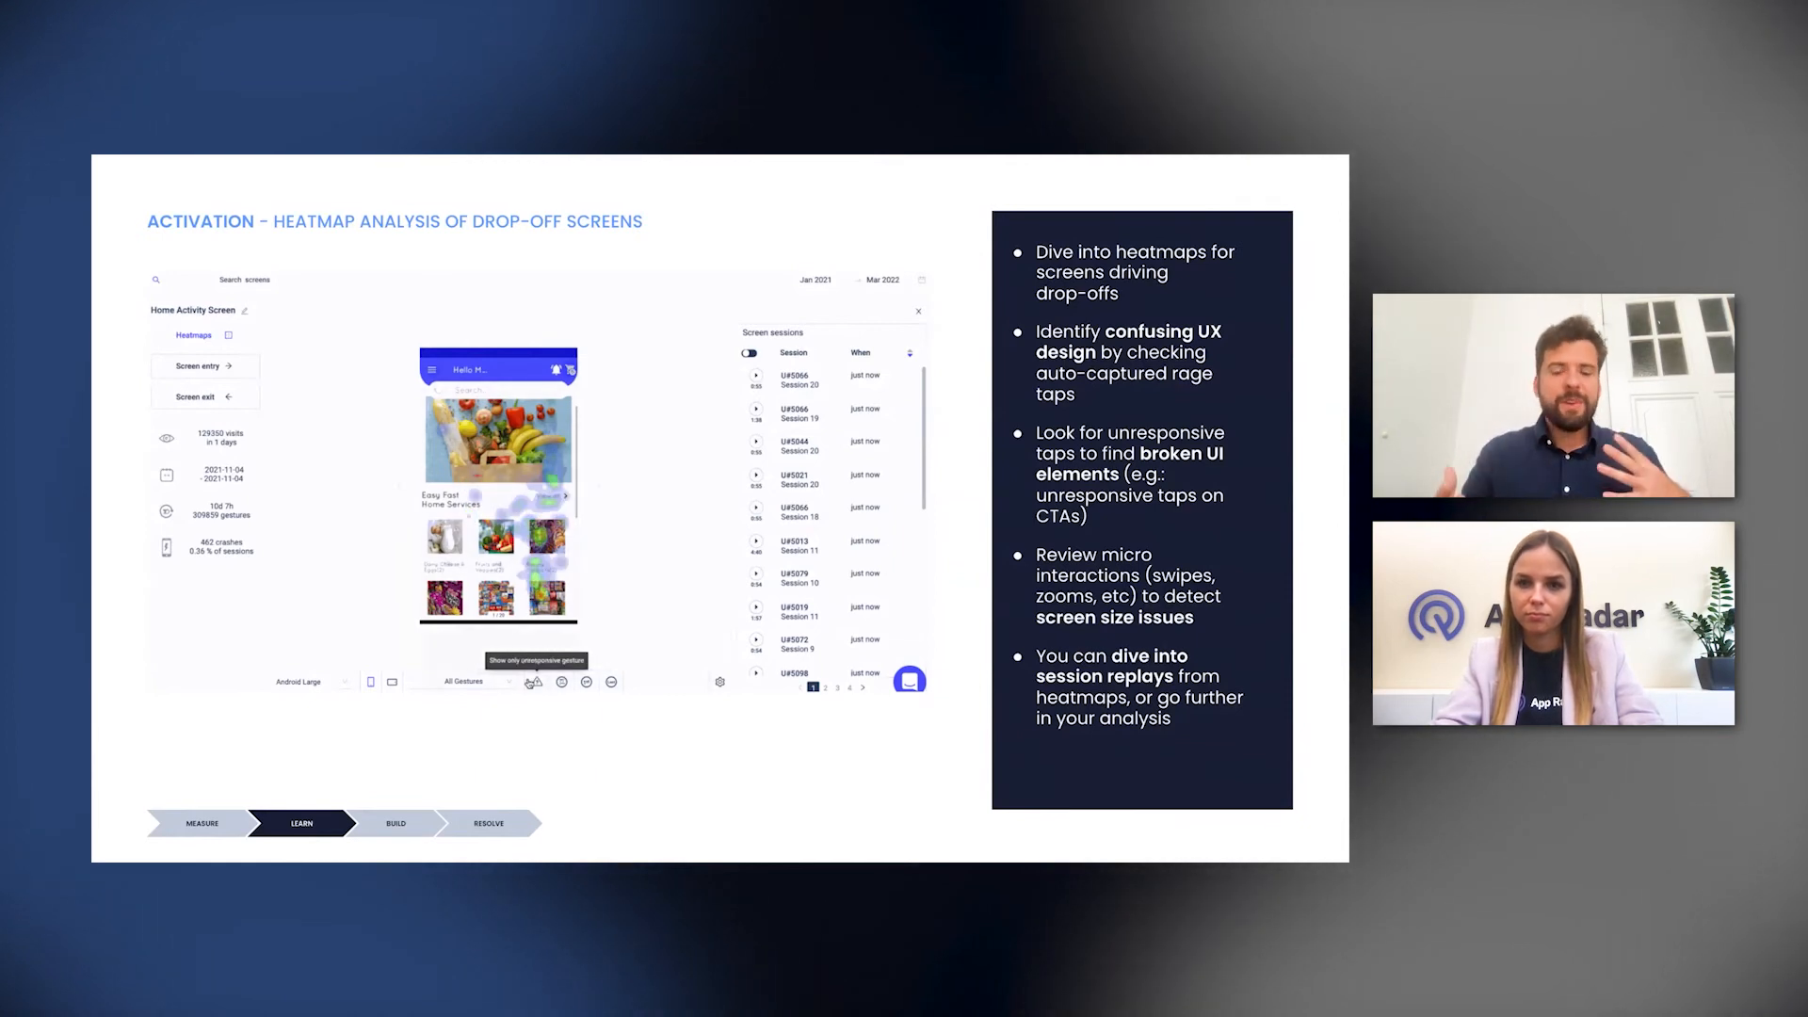
click(458, 680)
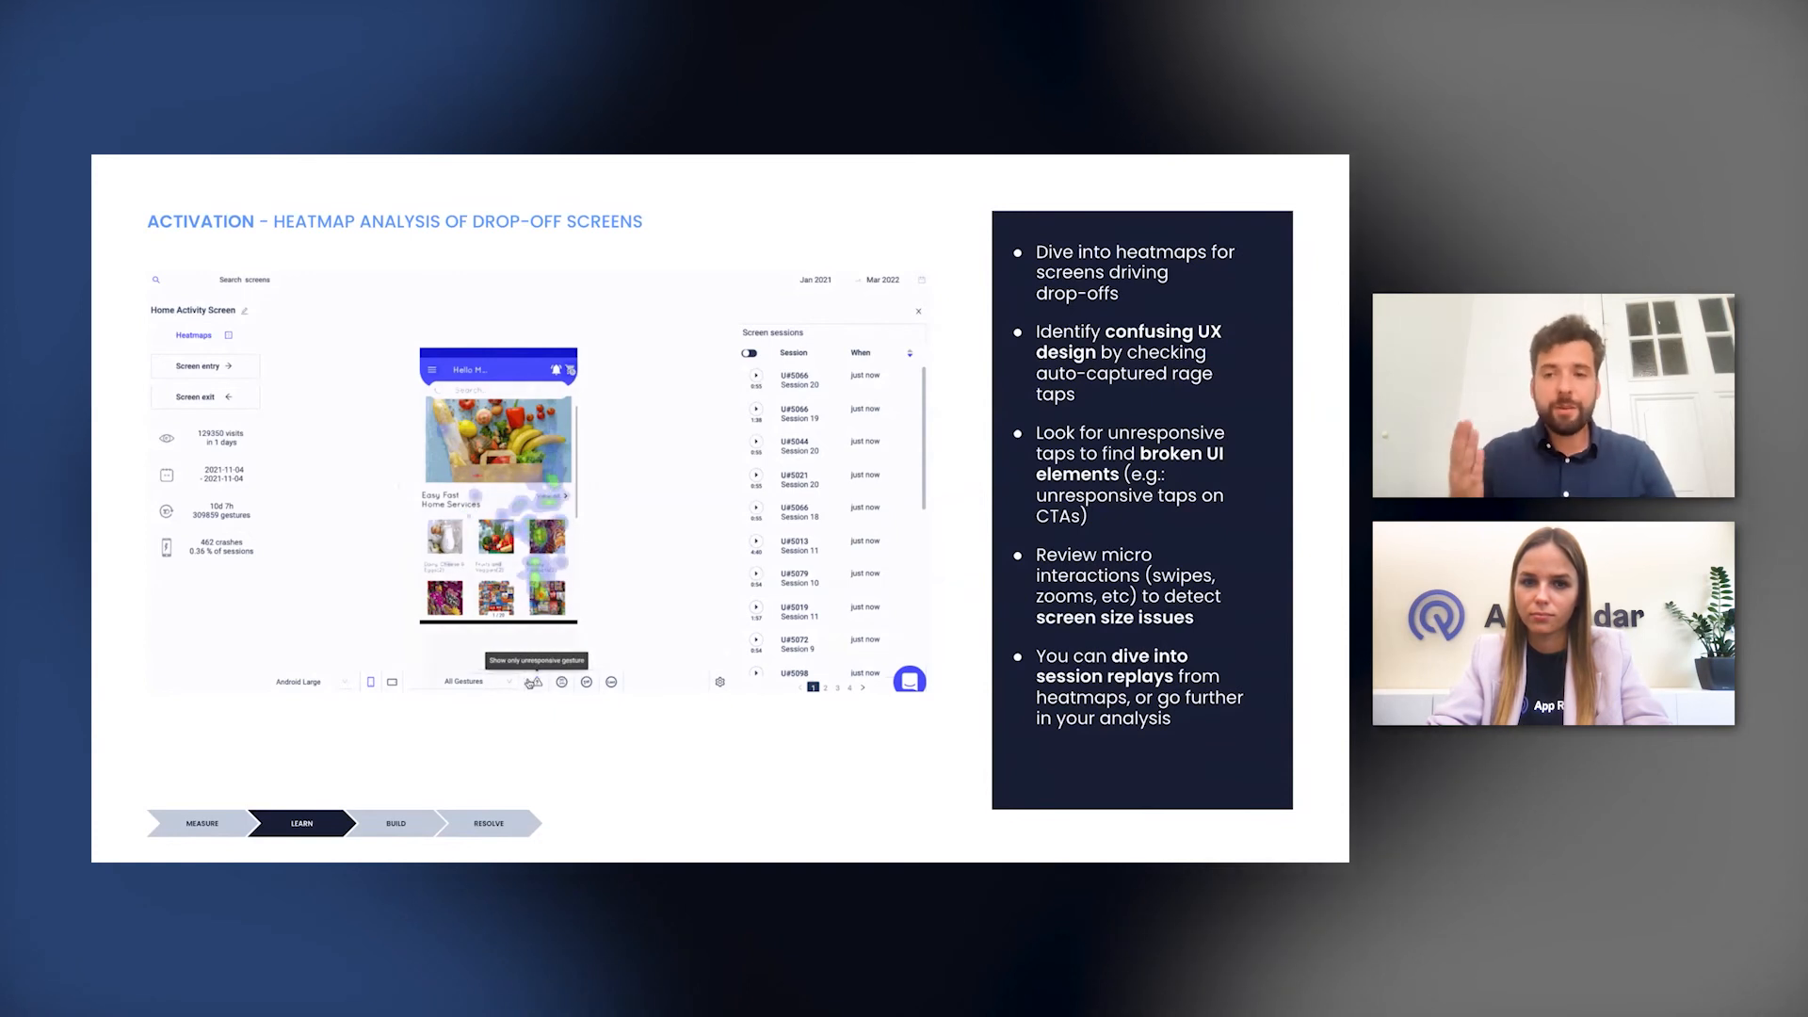
click(477, 680)
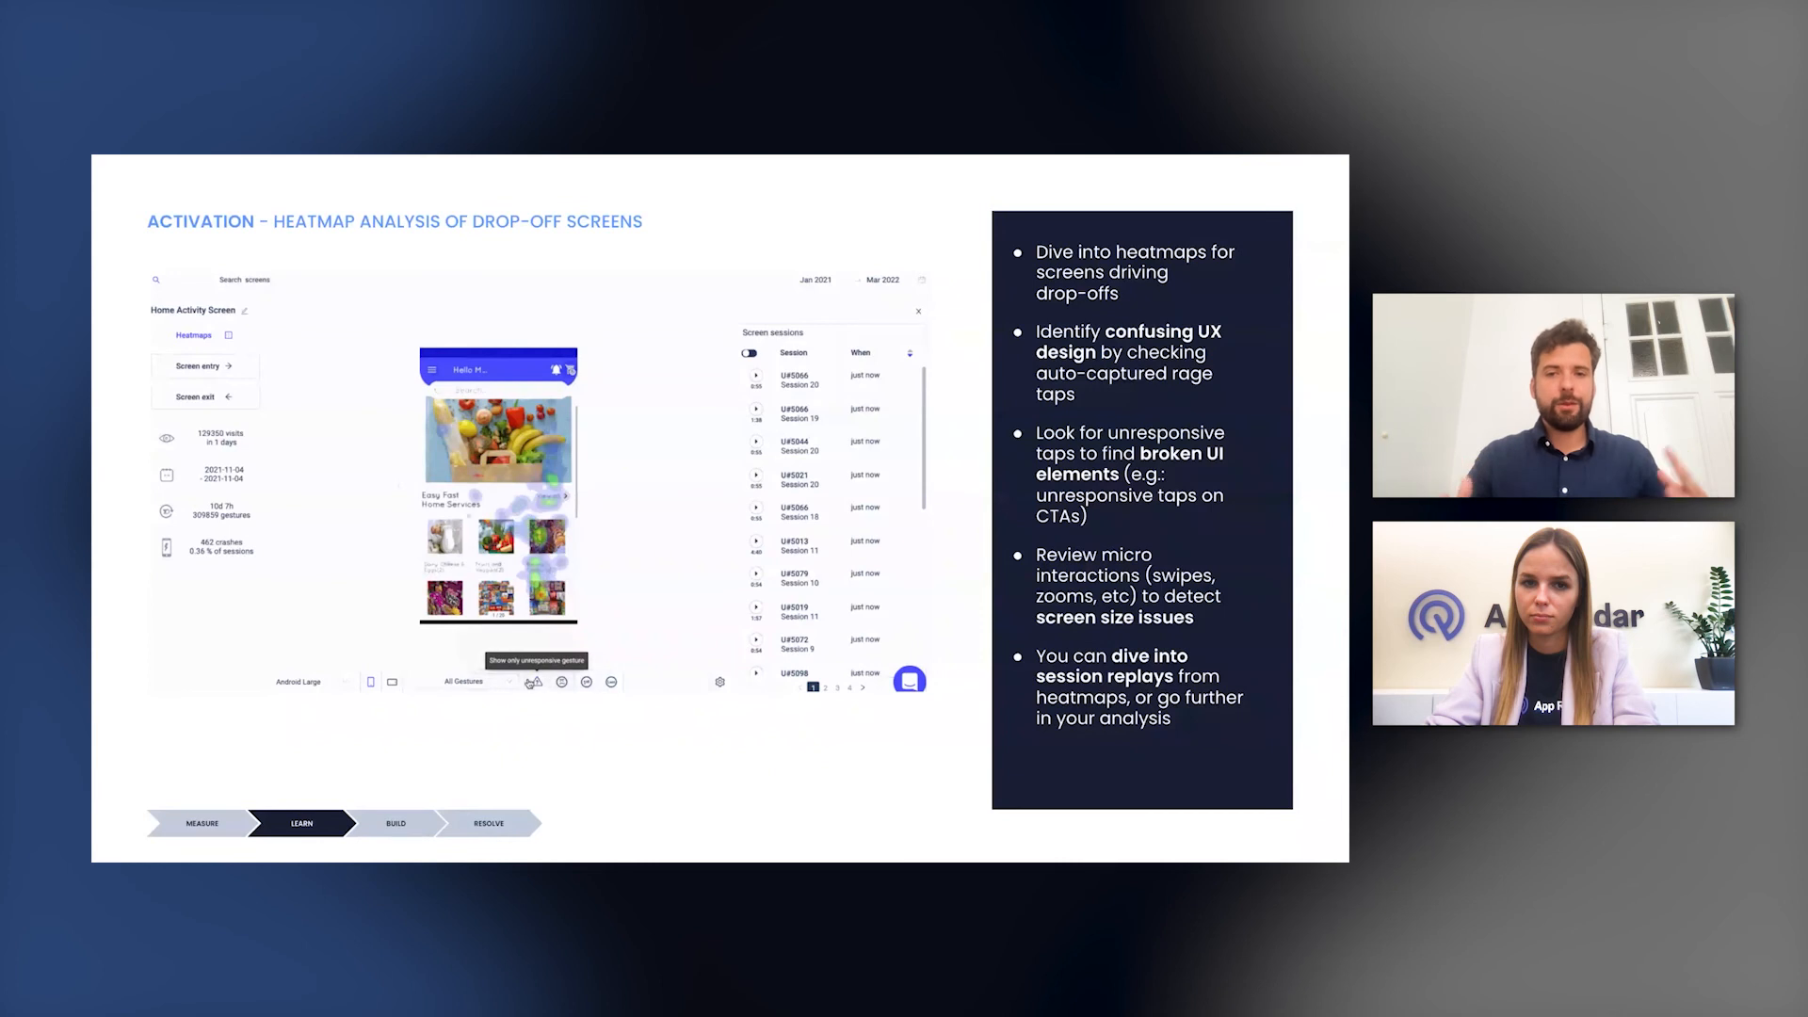
click(461, 680)
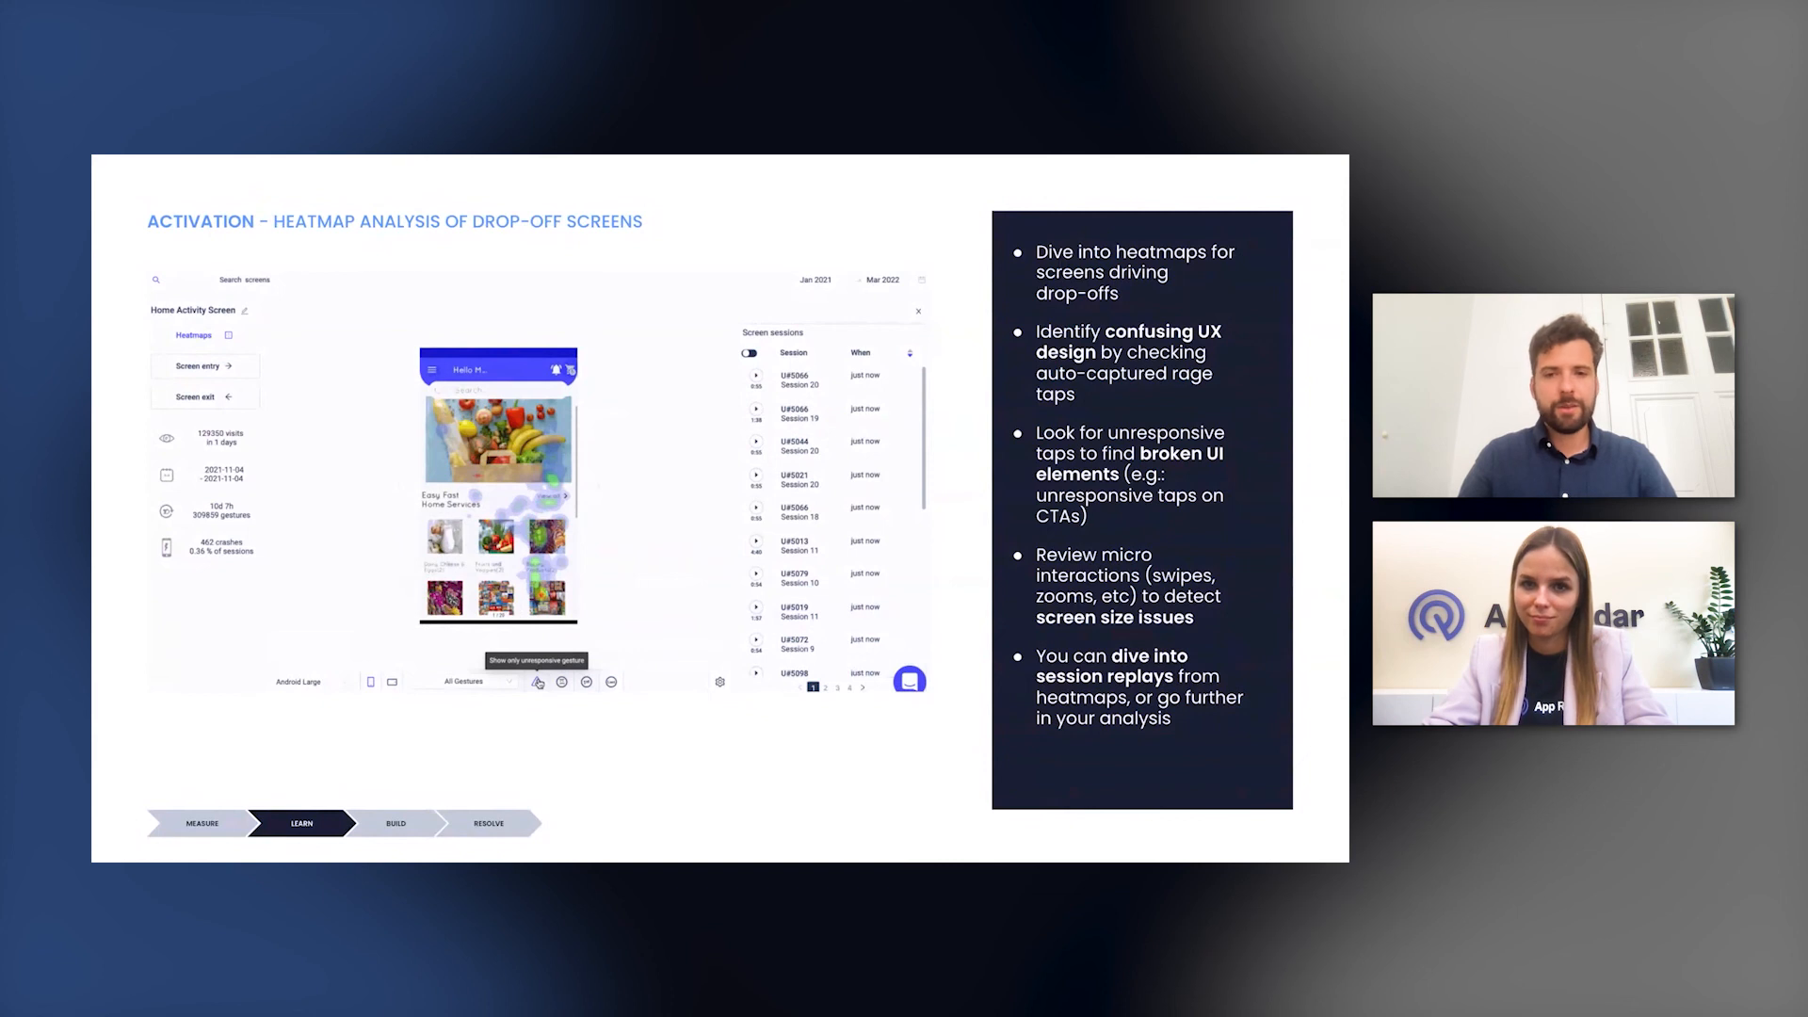
click(473, 680)
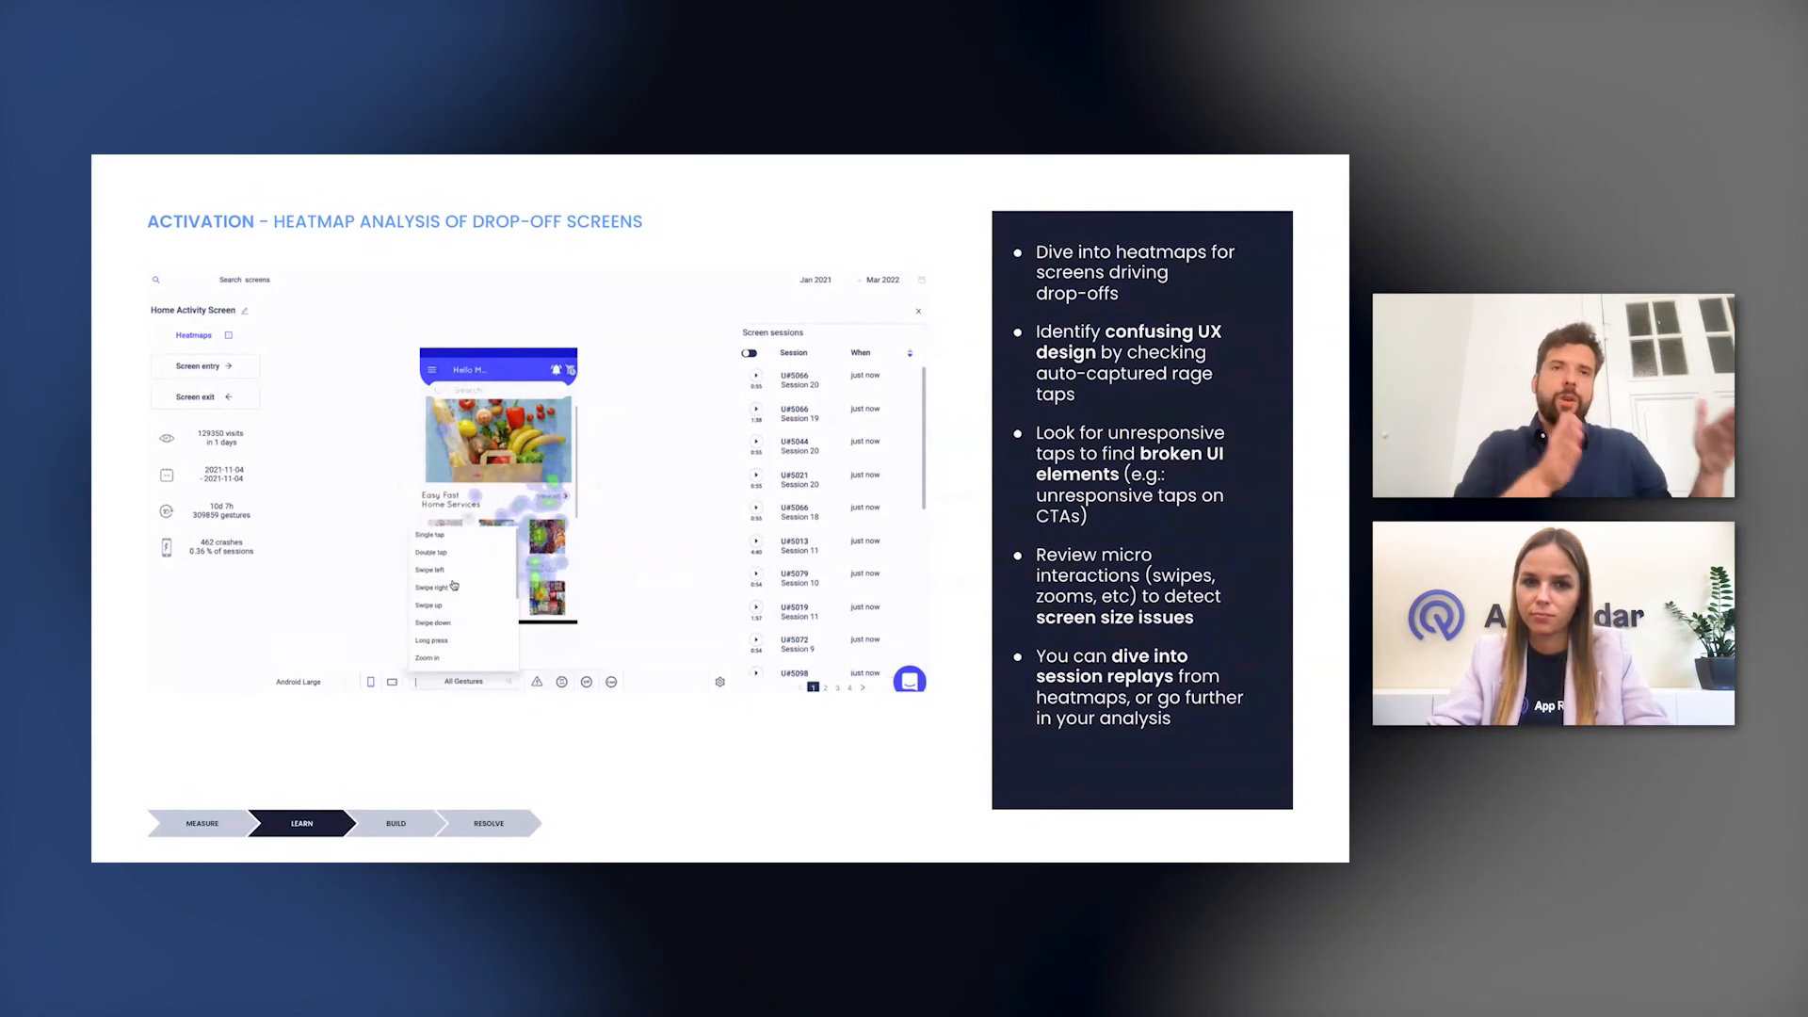
click(430, 569)
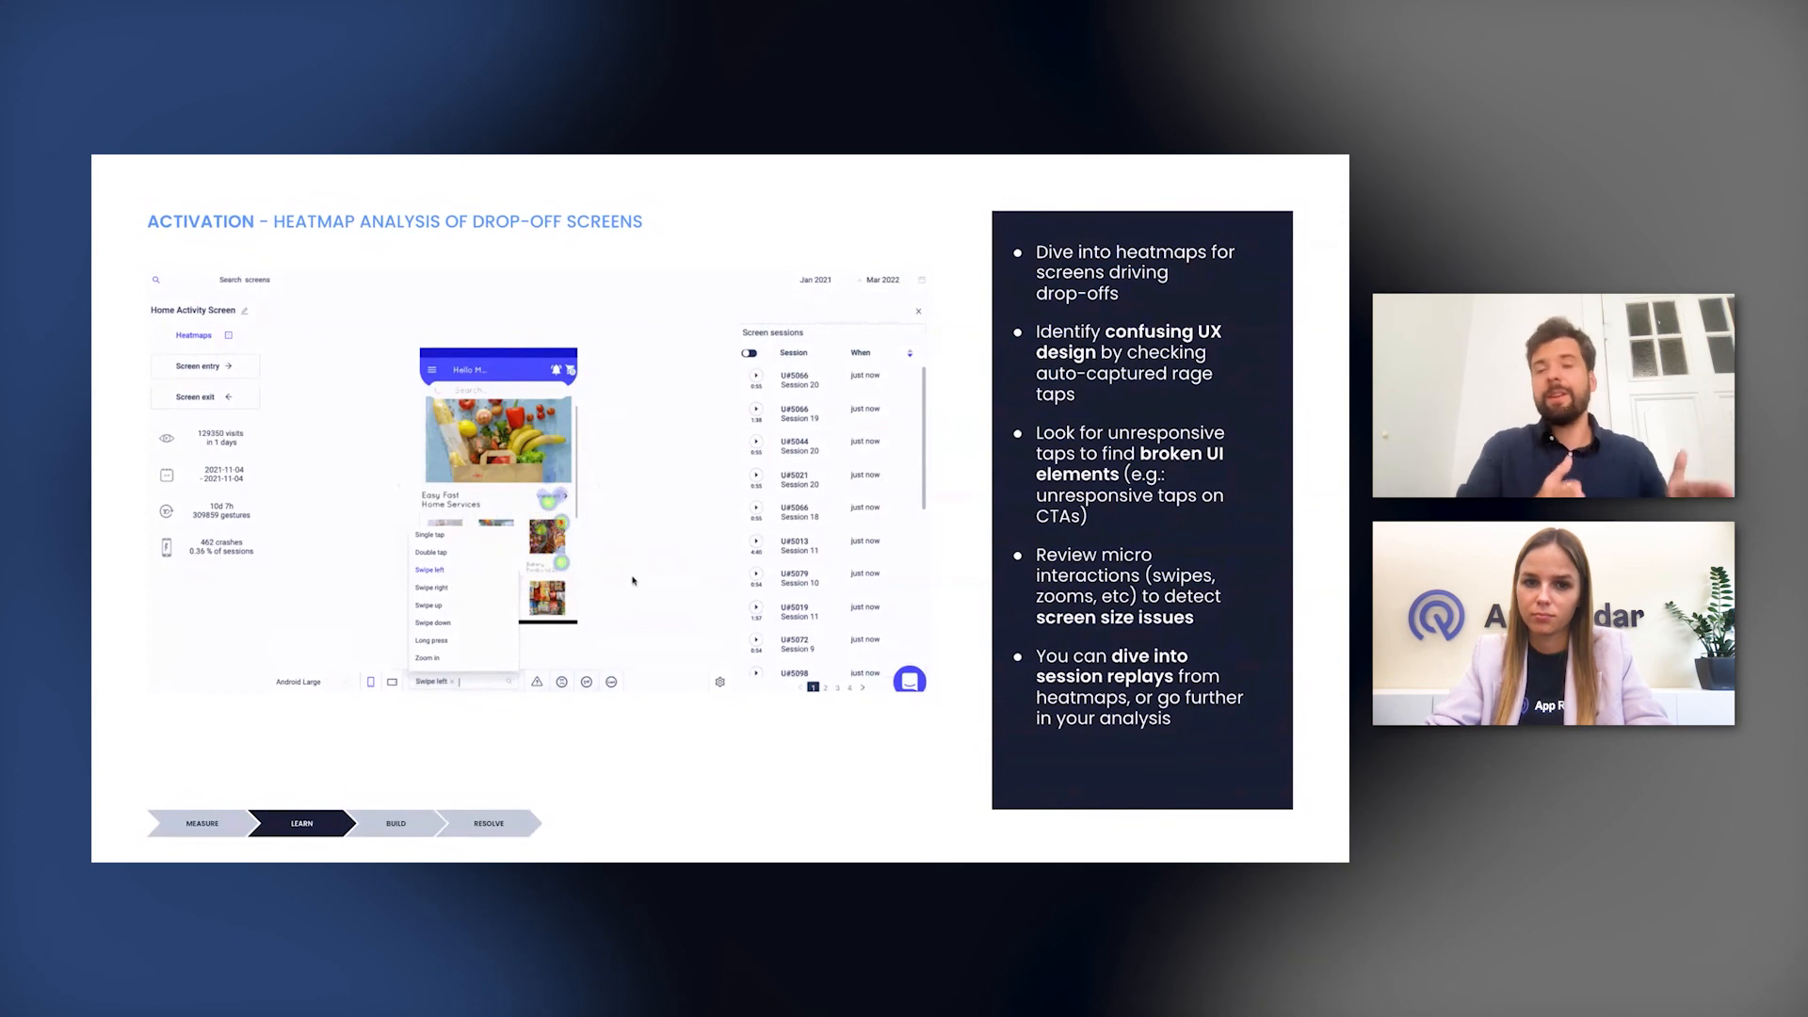